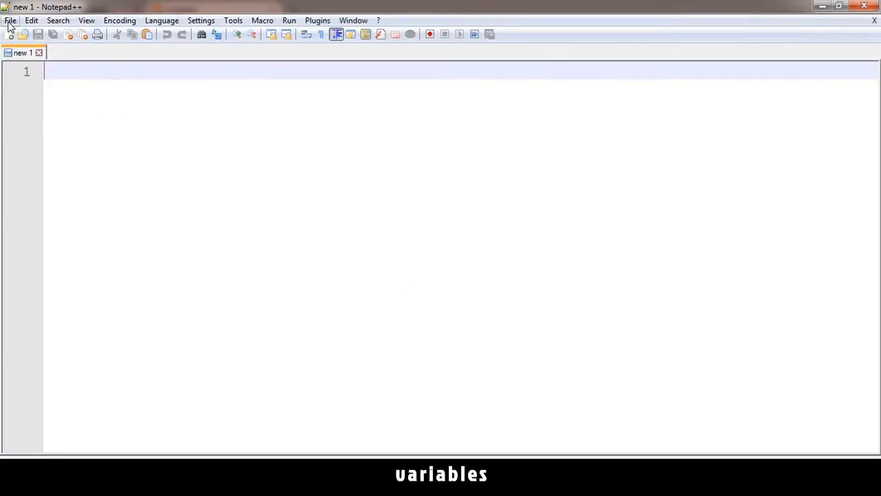
Open html.php from the tutorial folder and save a copy named variables.php.
{"action": "left_click", "coordinate": [11, 21]}
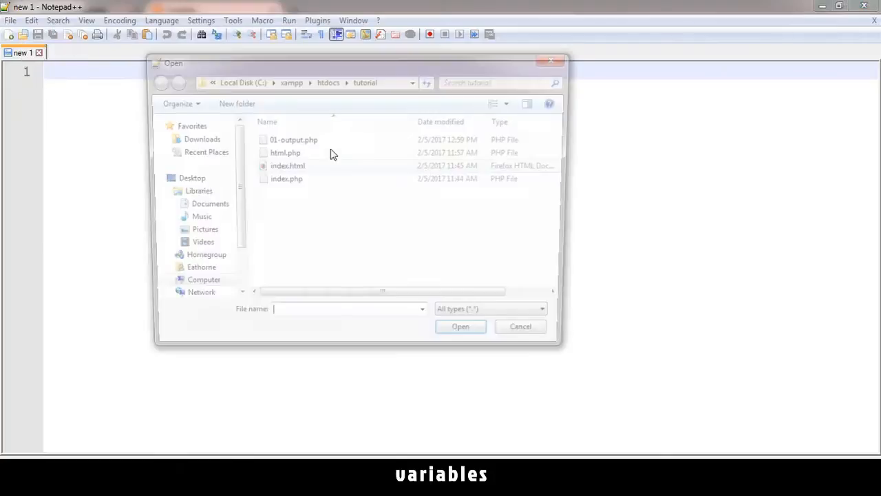
{"action": "double_click", "coordinate": [285, 152]}
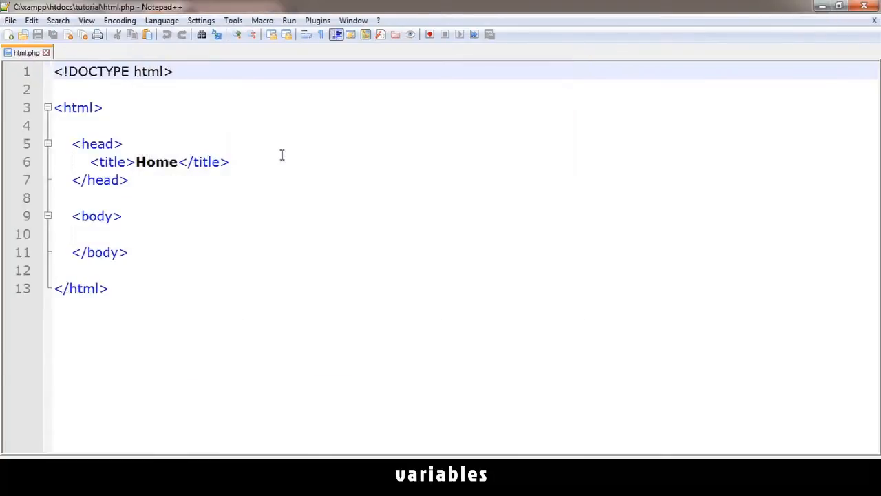
{"action": "left_click", "coordinate": [11, 21]}
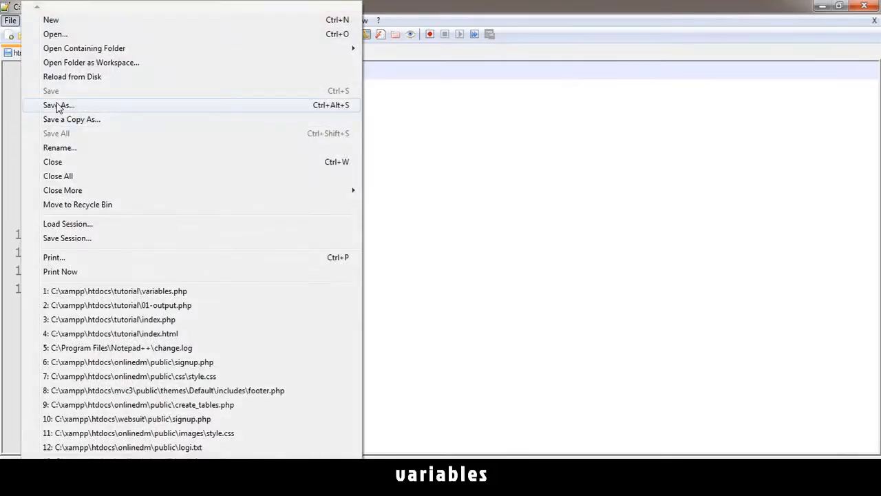
{"action": "left_click", "coordinate": [58, 104]}
{"action": "type", "text": "variables.php"}
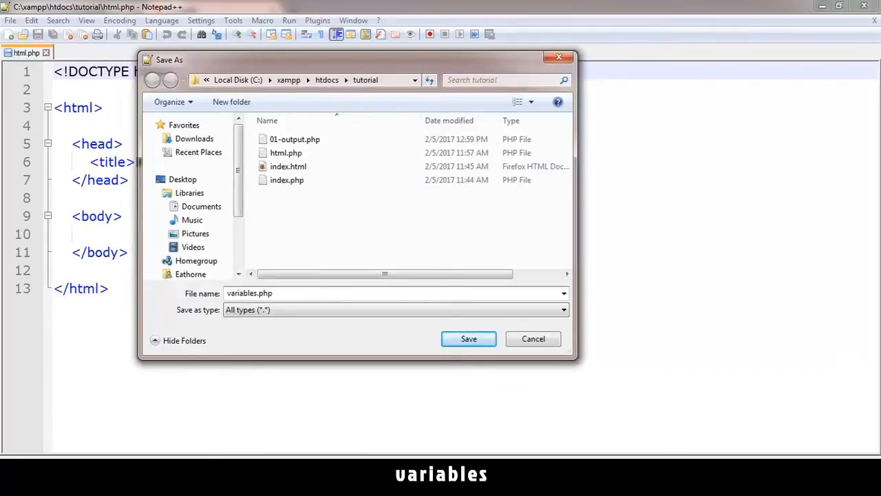
{"action": "left_click", "coordinate": [469, 339]}
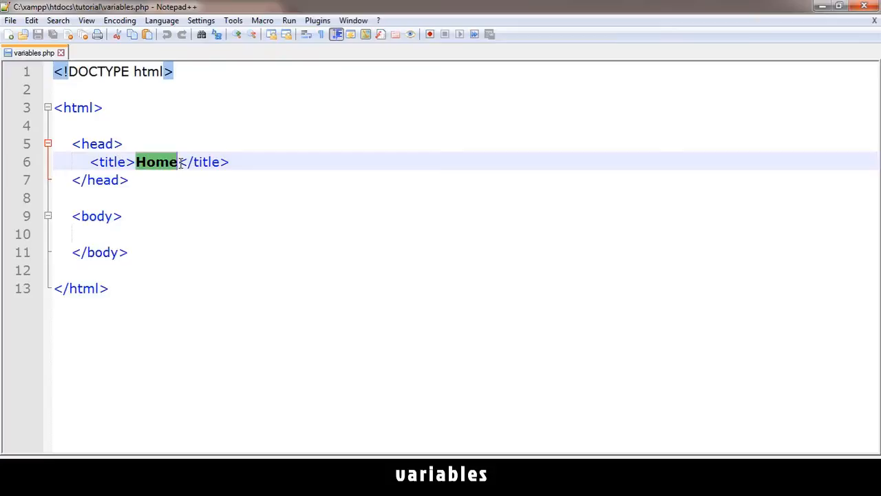
Change the page title from Home to Variables and add an empty <?php ?> block in the body.
{"action": "type", "text": "Variable"}
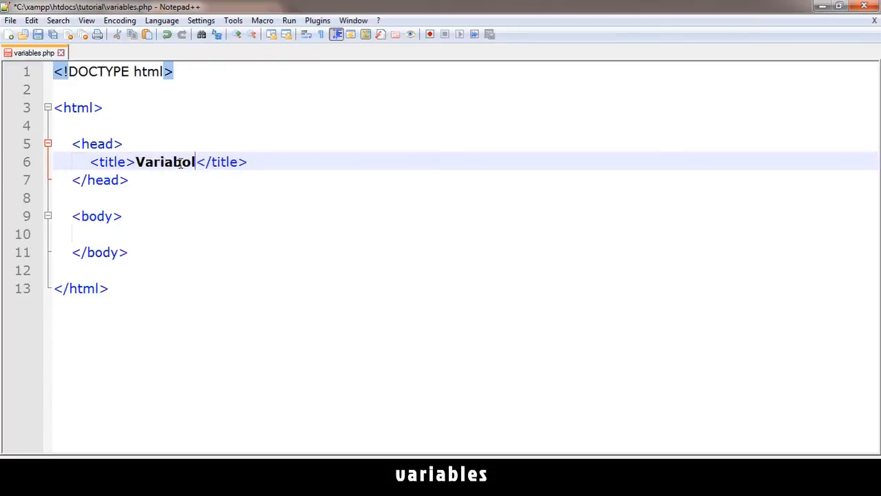
{"action": "type", "text": "s"}
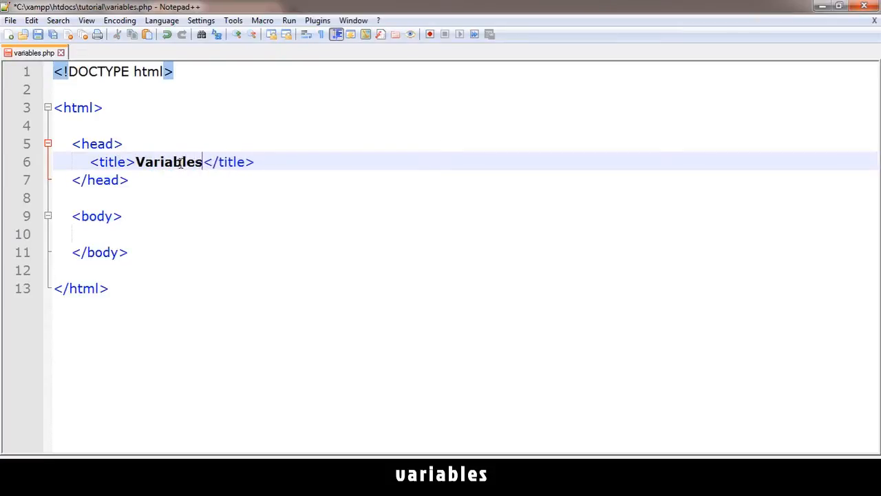
{"action": "key", "text": "Return"}
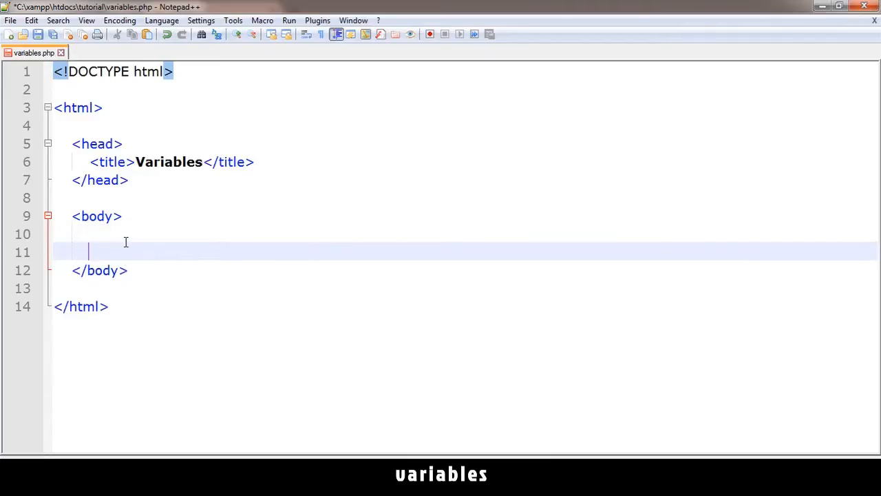
{"action": "type", "text": "<?php"}
{"action": "type", "text": "?>"}
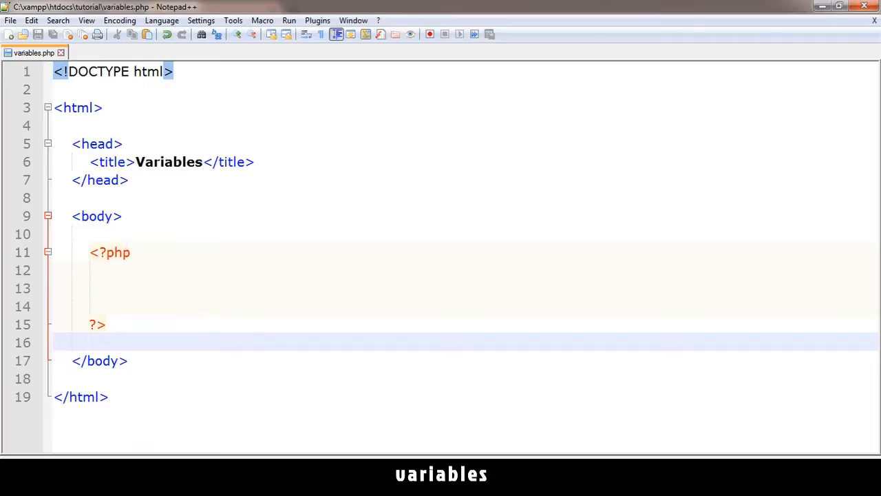
{"action": "left_click", "coordinate": [135, 252]}
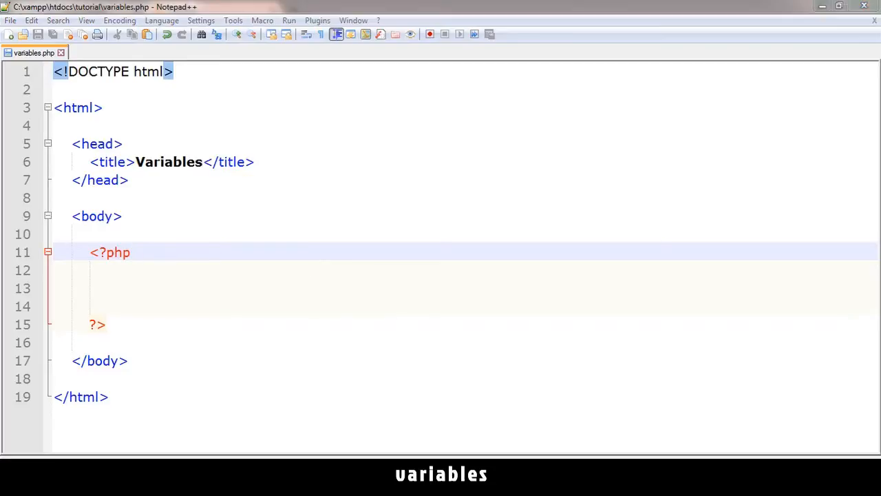
Indent the pasted variable-naming notes one level and start a /* comment above them.
{"action": "left_click", "coordinate": [111, 288]}
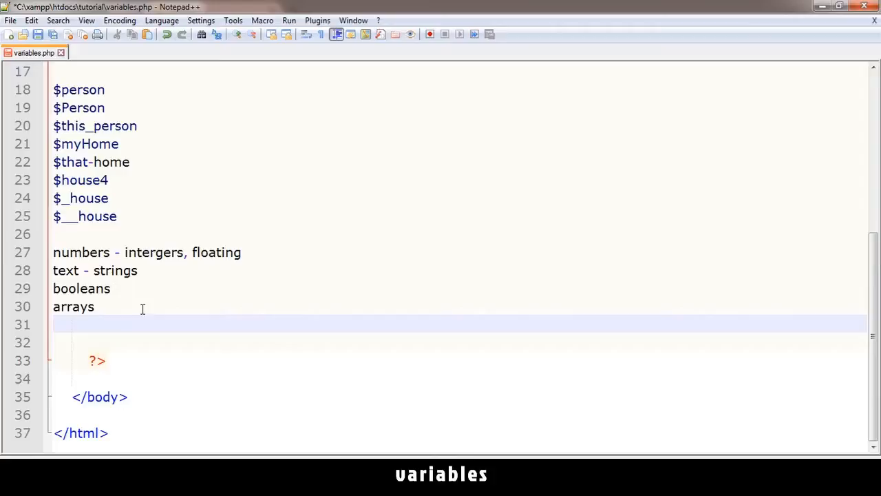
{"action": "scroll", "scroll_direction": "up", "scroll_amount": 3}
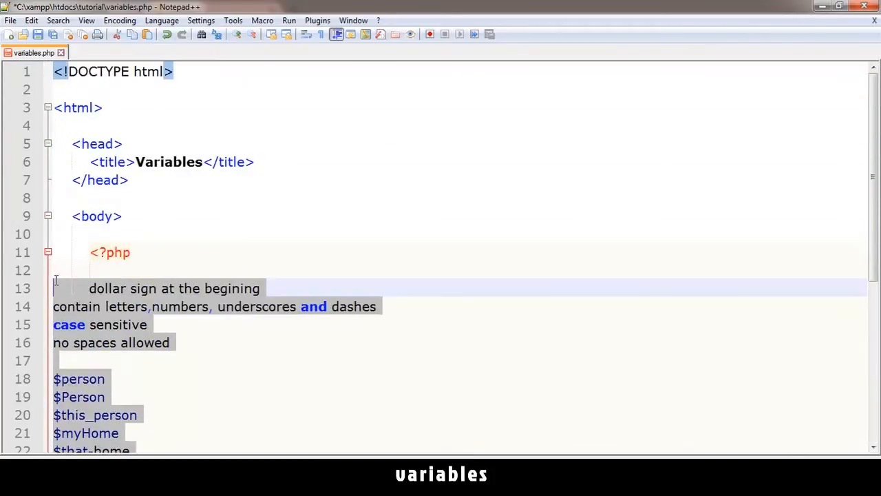
{"action": "key", "text": "Tab"}
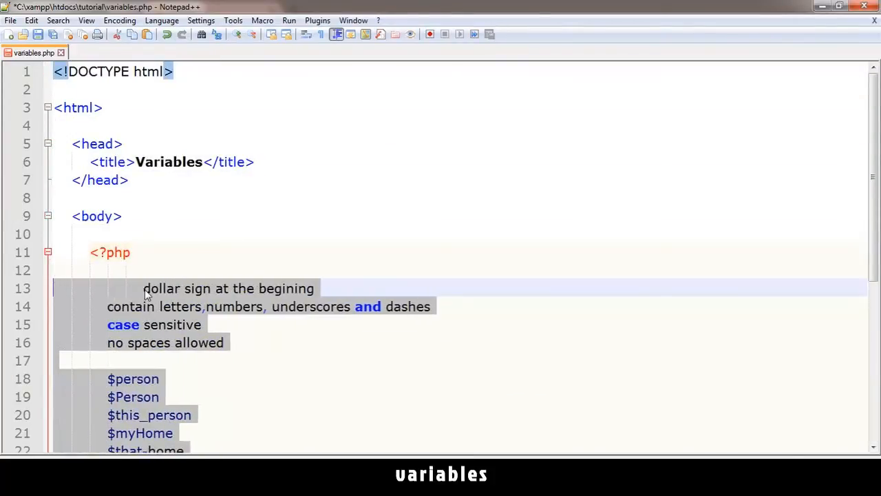
{"action": "left_click", "coordinate": [135, 288]}
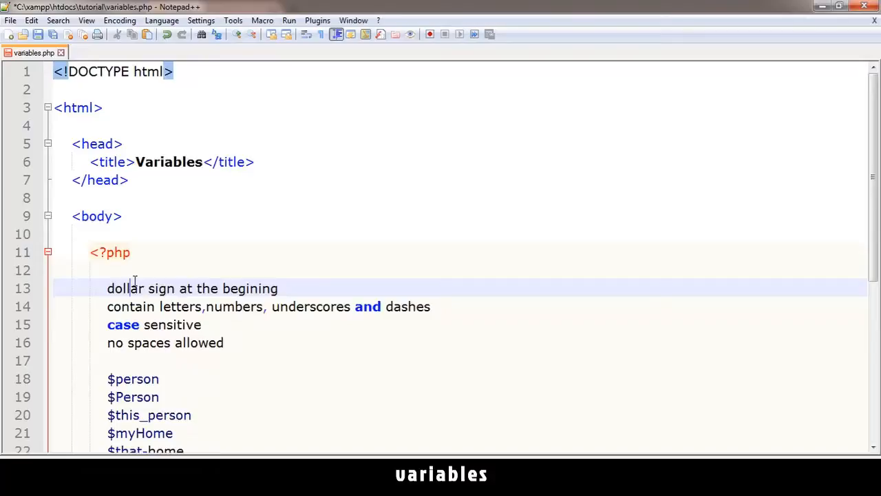
{"action": "type", "text": "/*"}
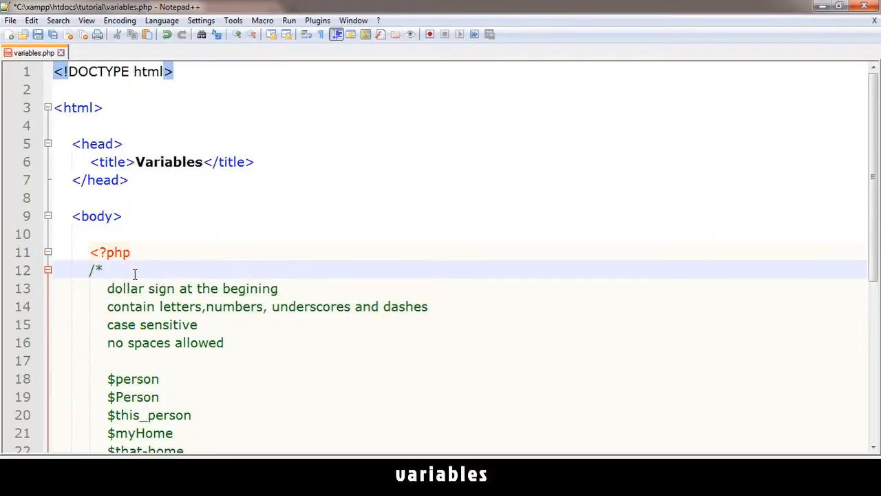
{"action": "scroll", "scroll_direction": "down", "scroll_amount": 3}
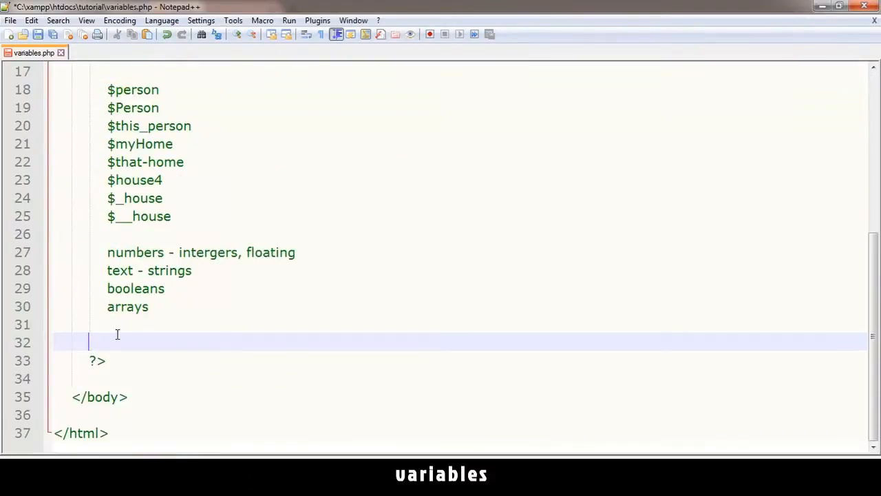
{"action": "scroll", "scroll_direction": "up", "scroll_amount": 3}
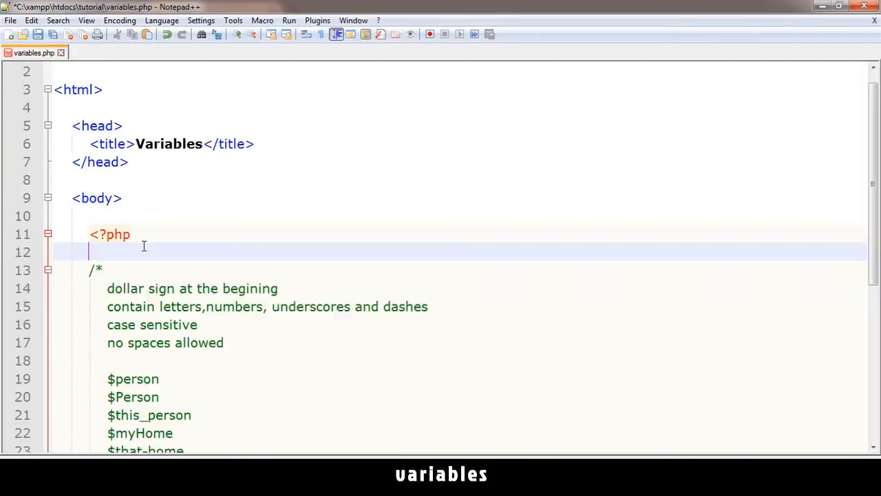
Add the case-differing example variables $book and $Book to the PHP block.
{"action": "type", "text": "$book"}
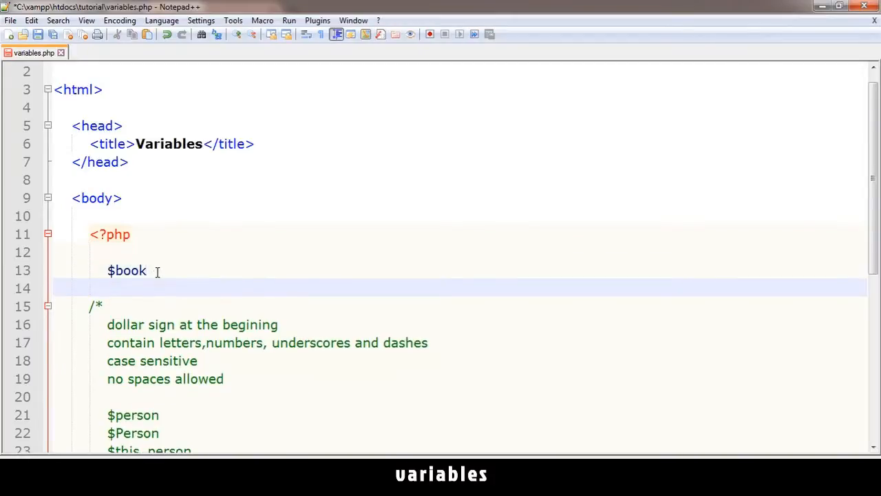
{"action": "double_click", "coordinate": [127, 270]}
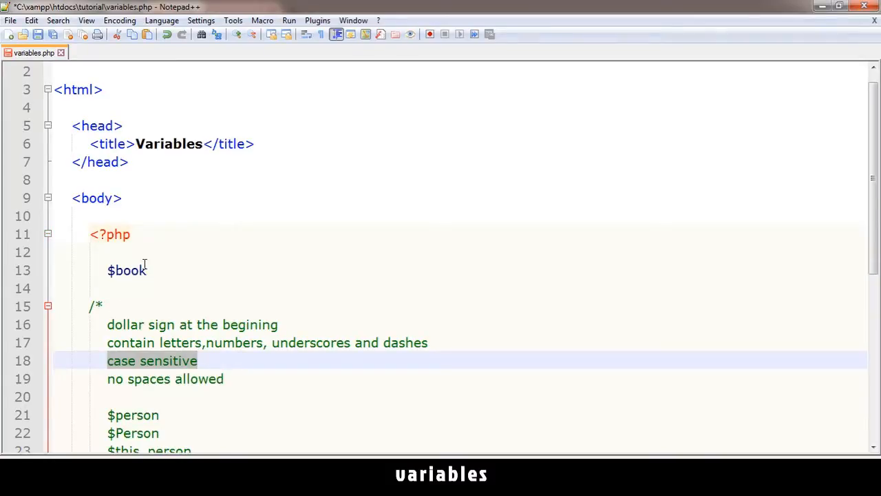
{"action": "type", "text": "$"}
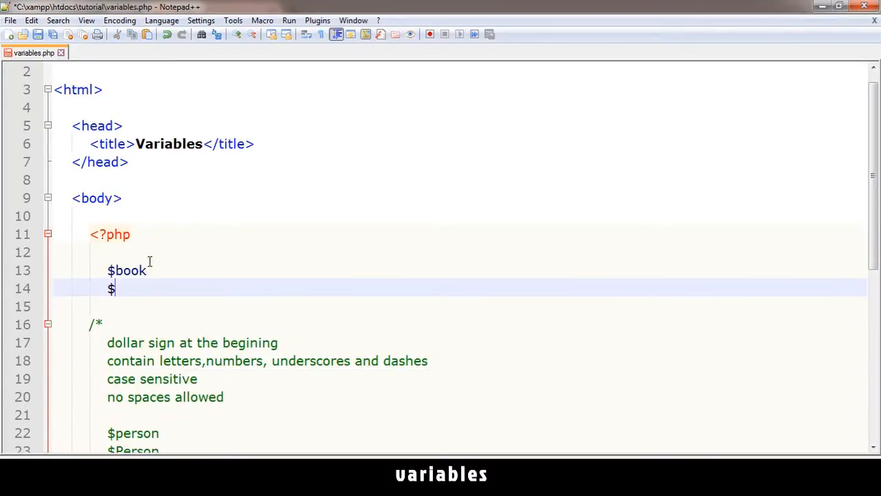
{"action": "type", "text": "Book"}
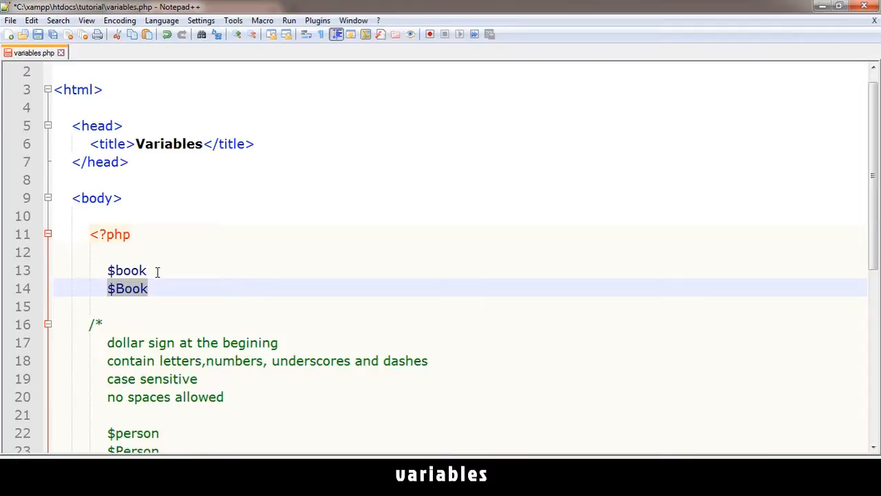
{"action": "double_click", "coordinate": [126, 270]}
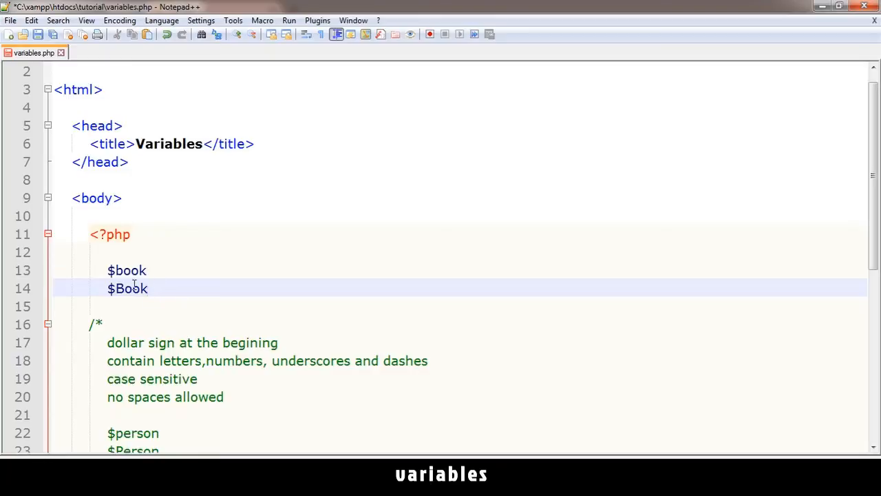
{"action": "double_click", "coordinate": [127, 270]}
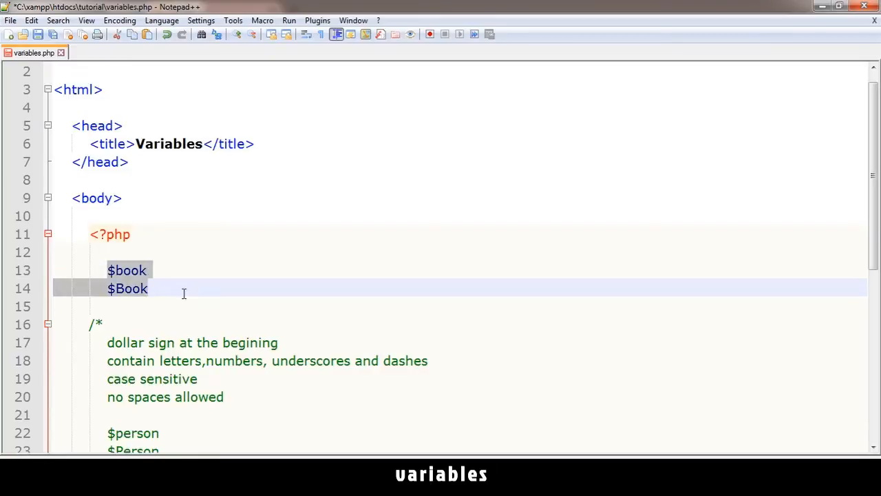
Add the _book example name and delete the stray word book left after $Book.
{"action": "scroll", "scroll_direction": "down", "scroll_amount": 3}
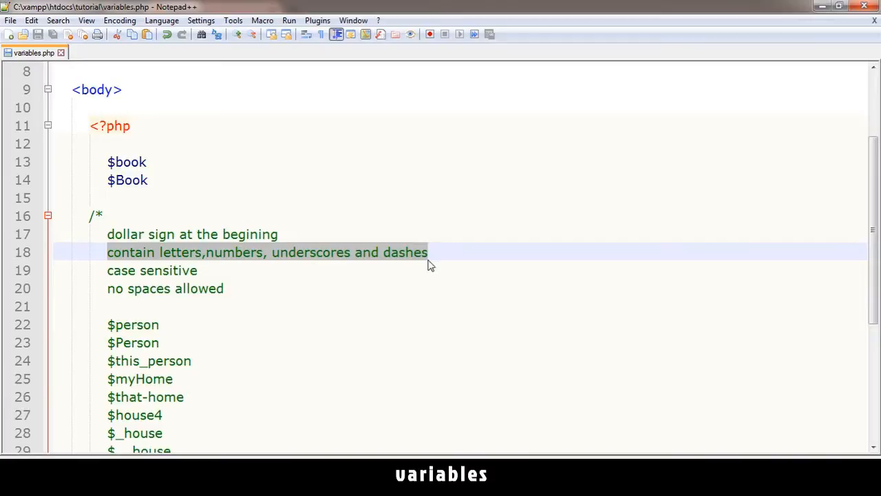
{"action": "type", "text": "_bo"}
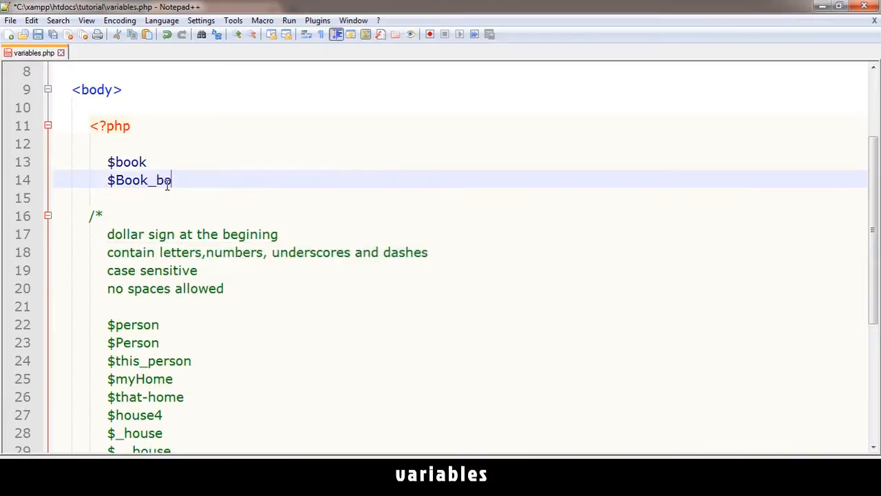
{"action": "type", "text": "ok"}
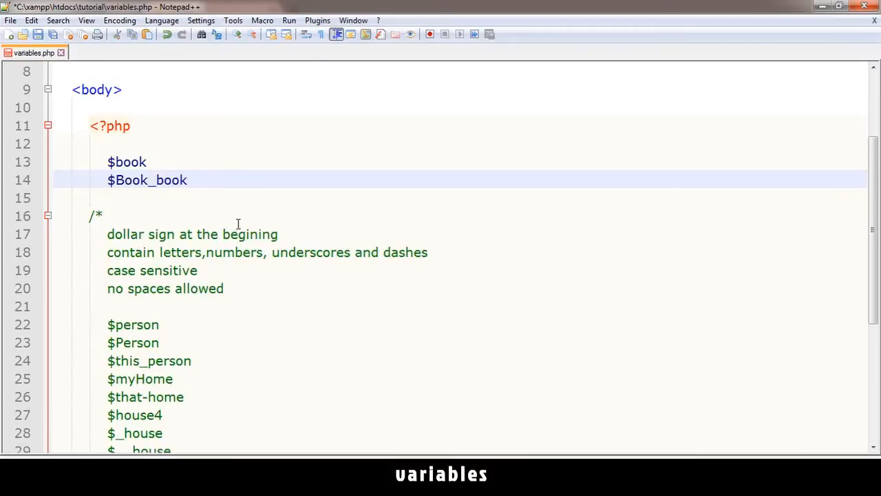
{"action": "scroll", "scroll_direction": "down", "scroll_amount": 3}
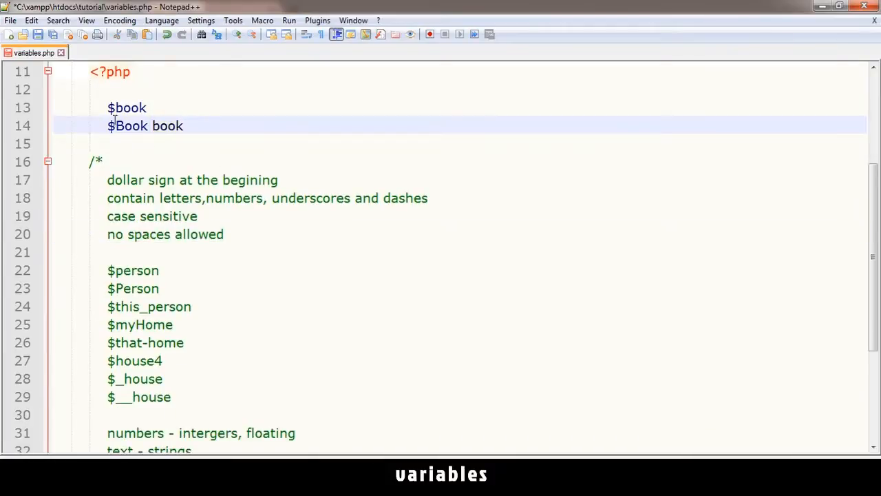
{"action": "double_click", "coordinate": [165, 126]}
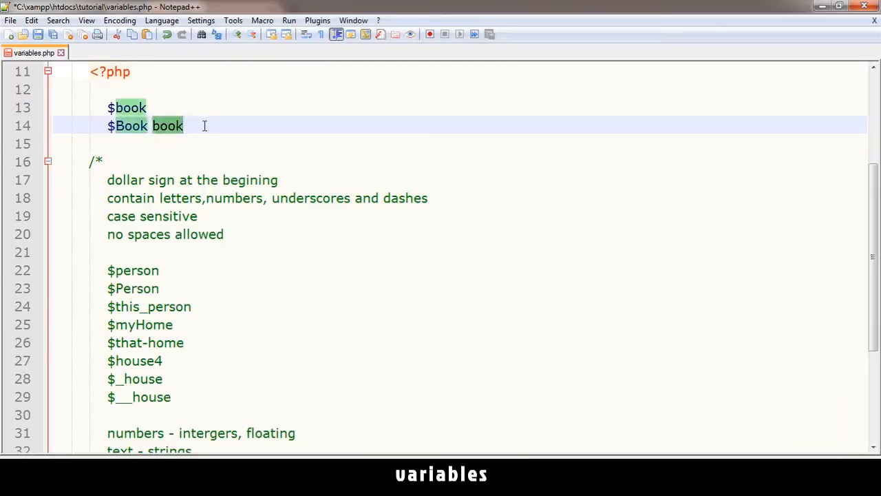
{"action": "left_click", "coordinate": [185, 125]}
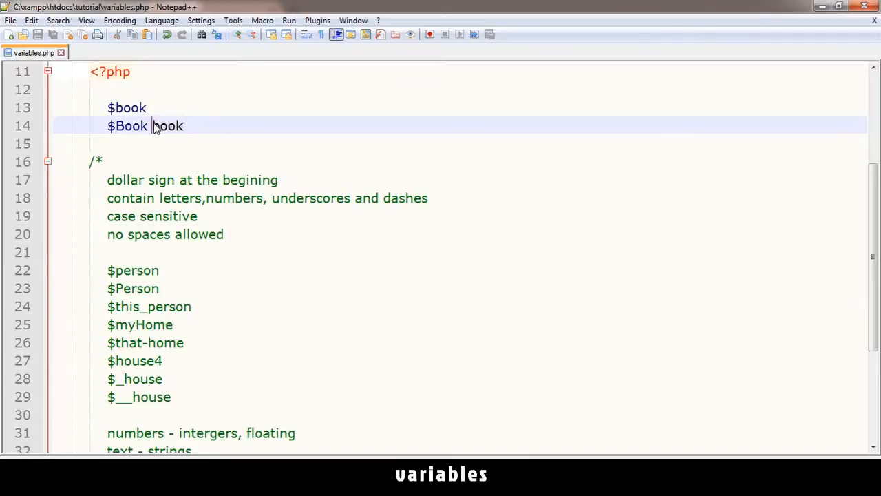
{"action": "key", "text": "BackSpace"}
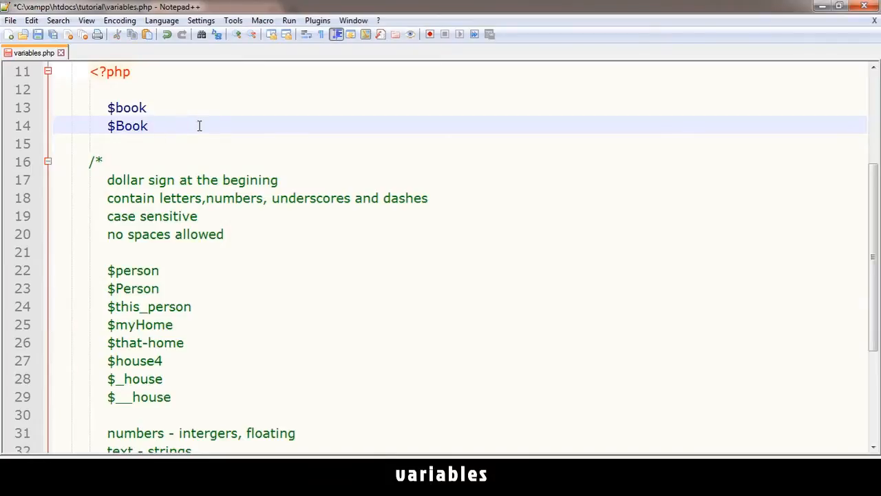
{"action": "scroll", "scroll_direction": "down", "scroll_amount": 3}
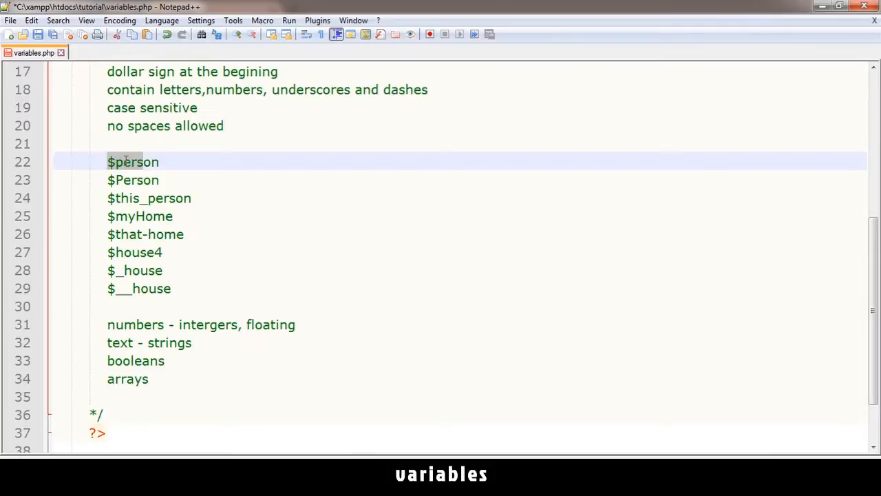
Extend the commented example $myHome to read $myHomeBook.
{"action": "left_click", "coordinate": [194, 198]}
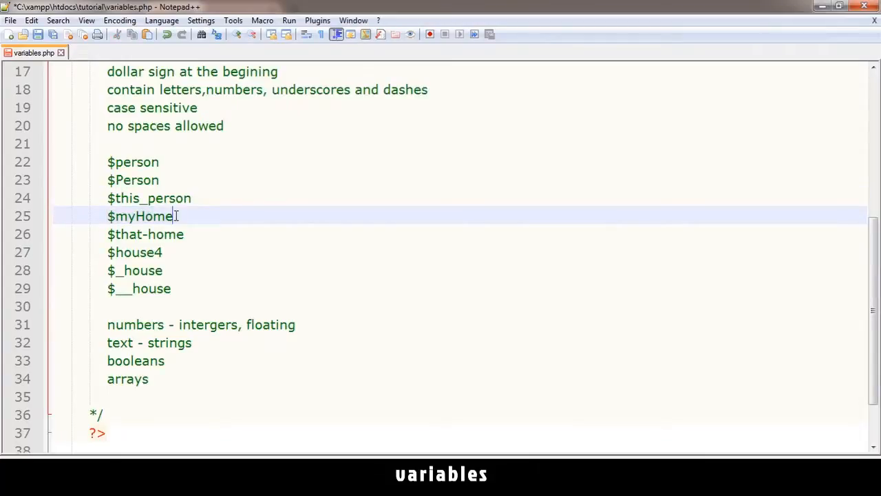
{"action": "type", "text": "Book"}
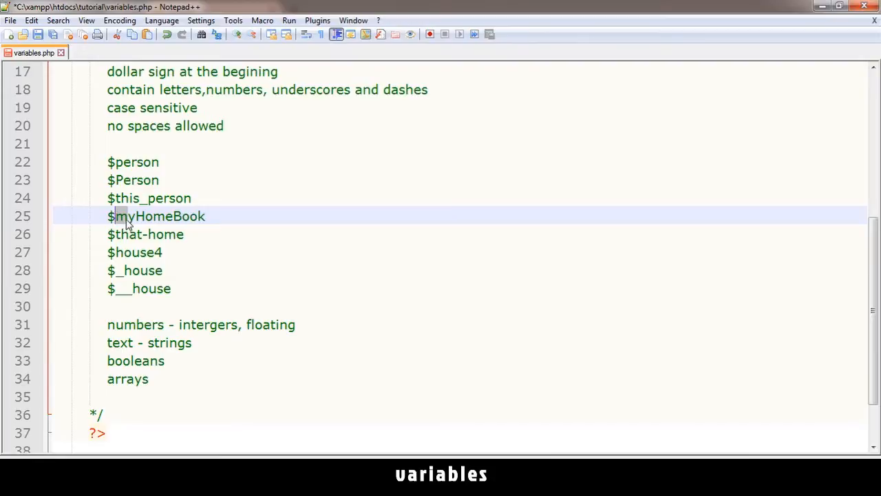
{"action": "mouse_move", "coordinate": [145, 216]}
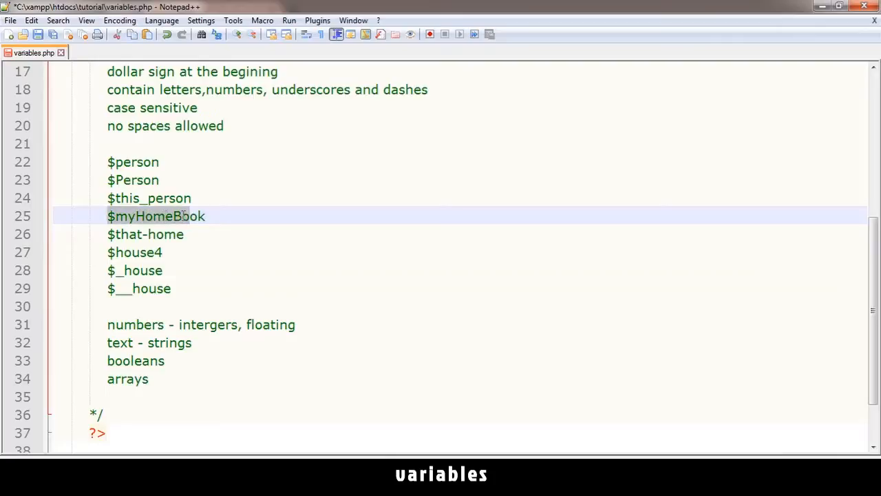
{"action": "double_click", "coordinate": [156, 215]}
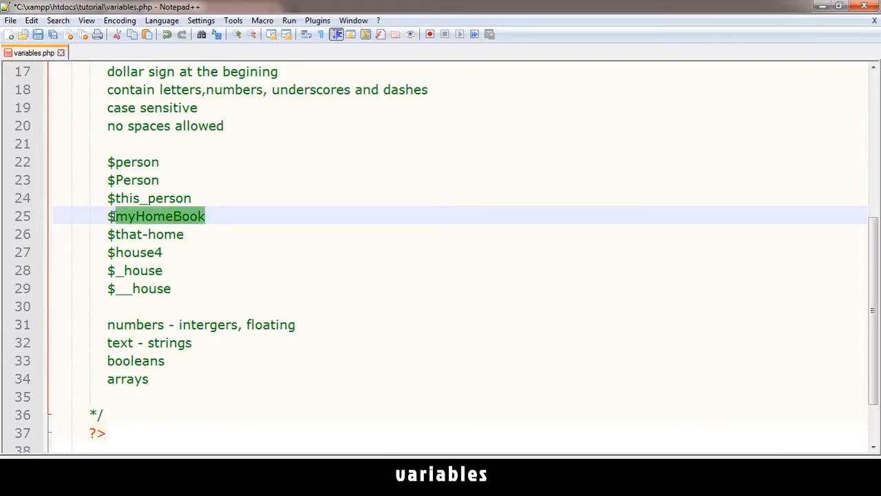
{"action": "scroll", "scroll_direction": "down", "scroll_amount": 3}
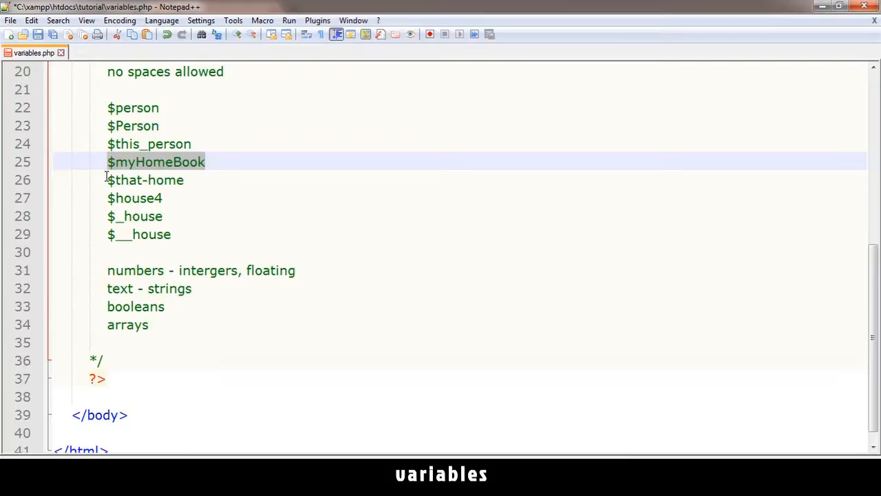
{"action": "left_click", "coordinate": [144, 179]}
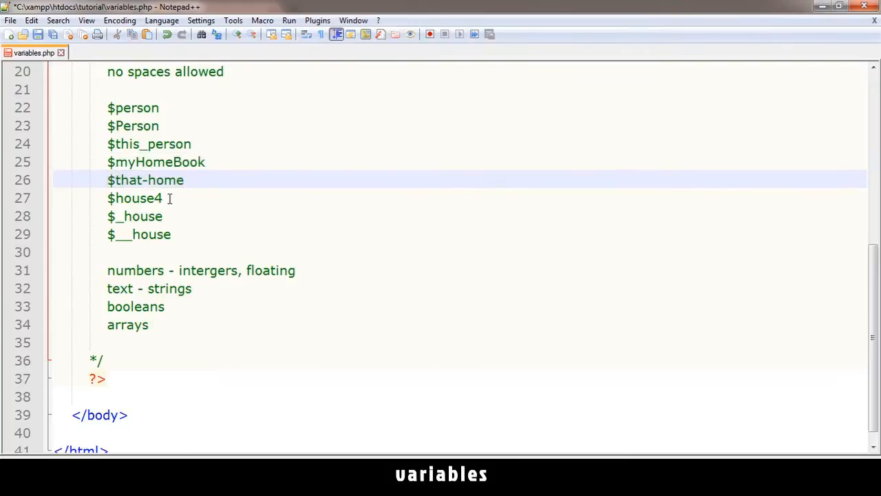
{"action": "scroll", "scroll_direction": "up", "scroll_amount": 3}
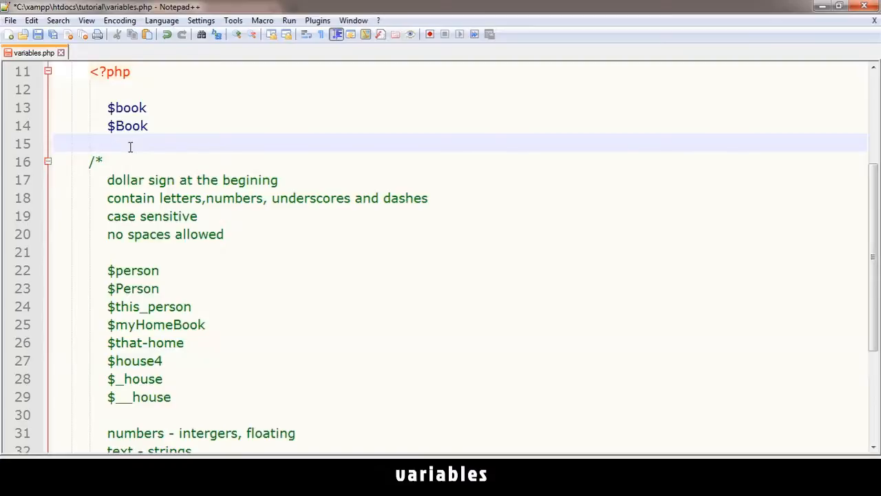
{"action": "type", "text": "$4"}
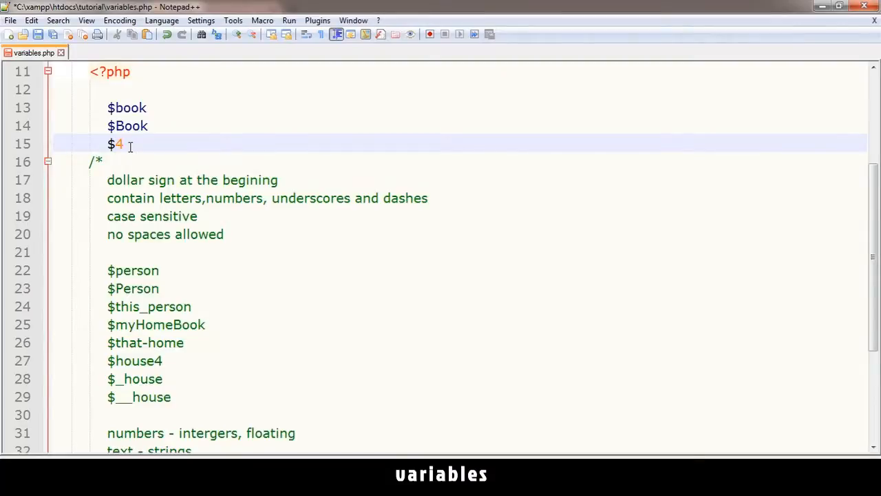
{"action": "type", "text": "book"}
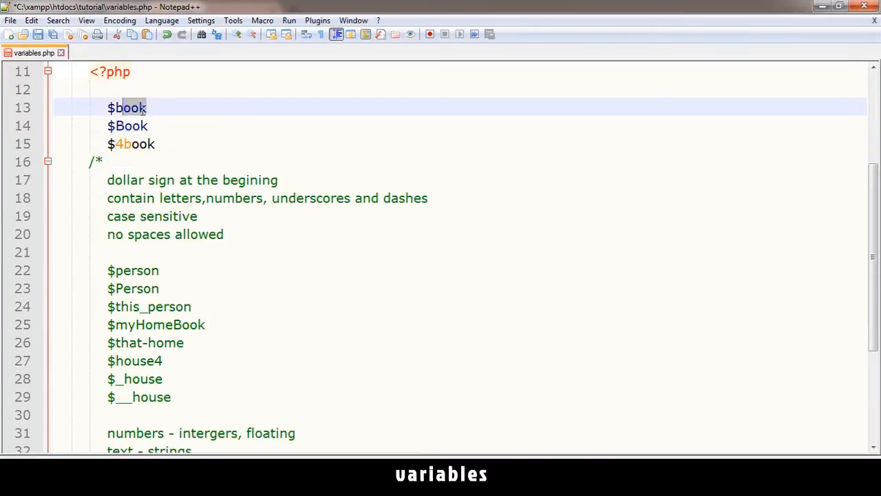
{"action": "scroll", "scroll_direction": "down", "scroll_amount": 3}
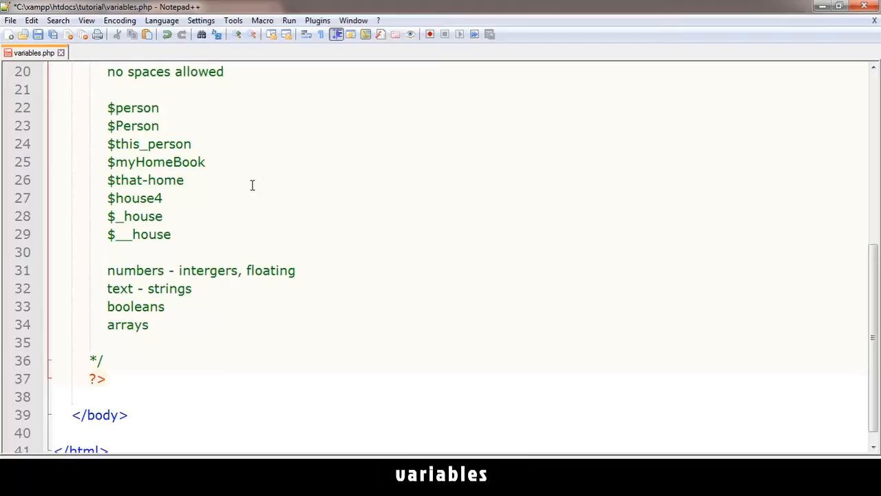
{"action": "left_click", "coordinate": [127, 216]}
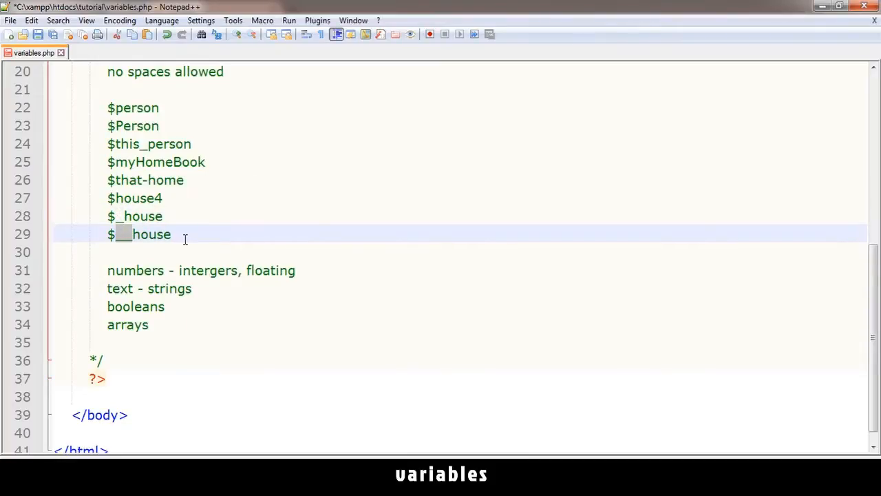
{"action": "scroll", "scroll_direction": "up", "scroll_amount": 3}
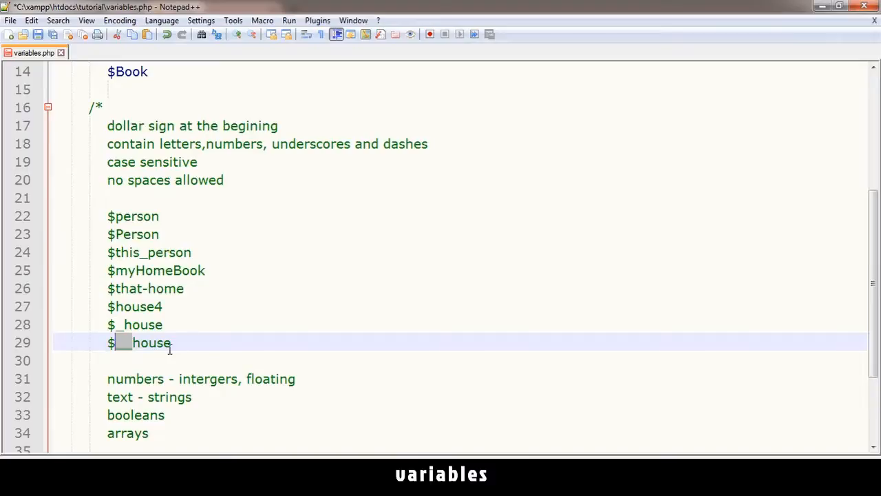
{"action": "double_click", "coordinate": [138, 343]}
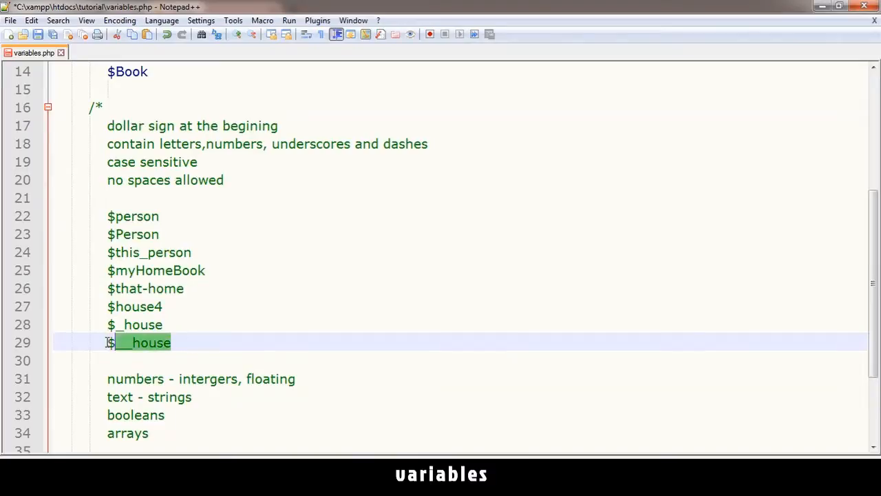
{"action": "left_click", "coordinate": [124, 342]}
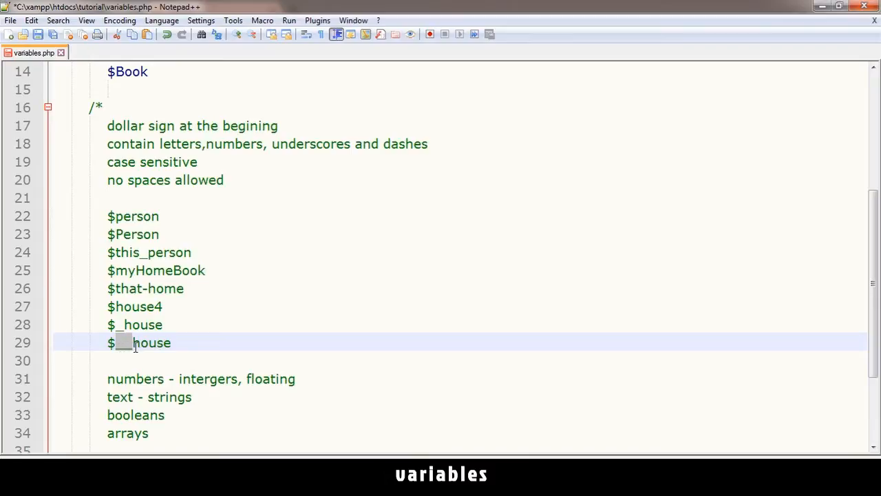
{"action": "double_click", "coordinate": [149, 342]}
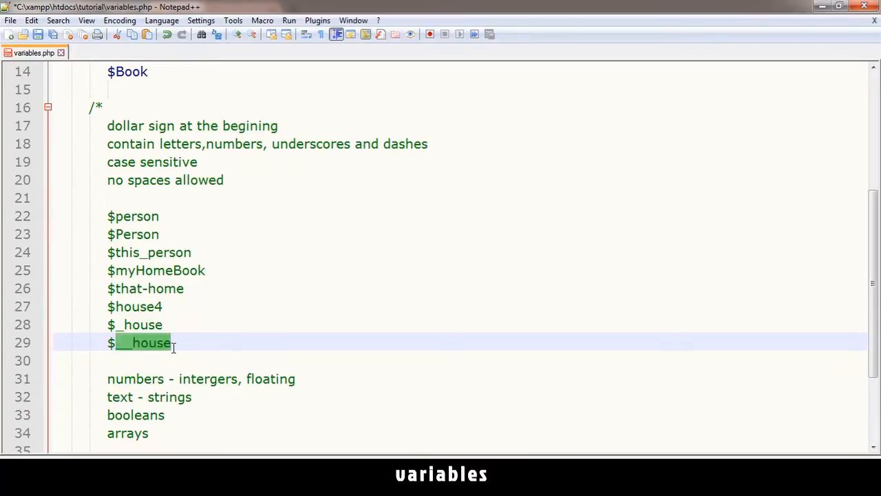
{"action": "left_click", "coordinate": [131, 325]}
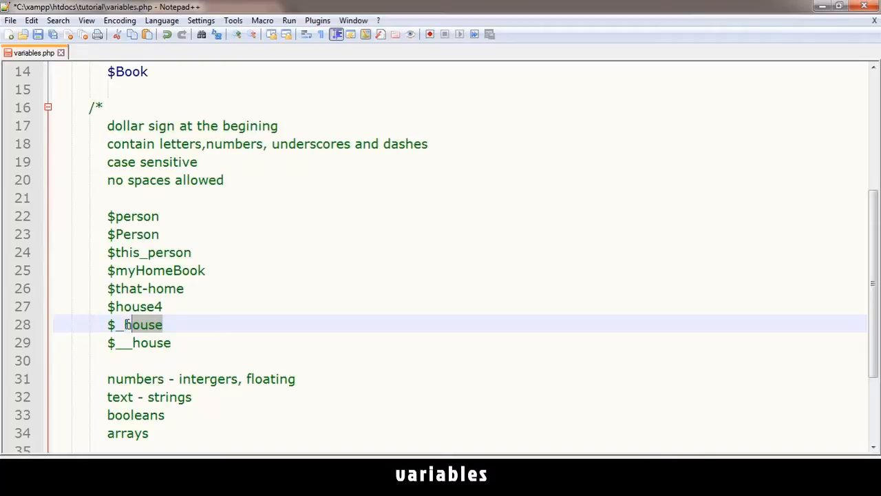
{"action": "scroll", "scroll_direction": "down", "scroll_amount": 3}
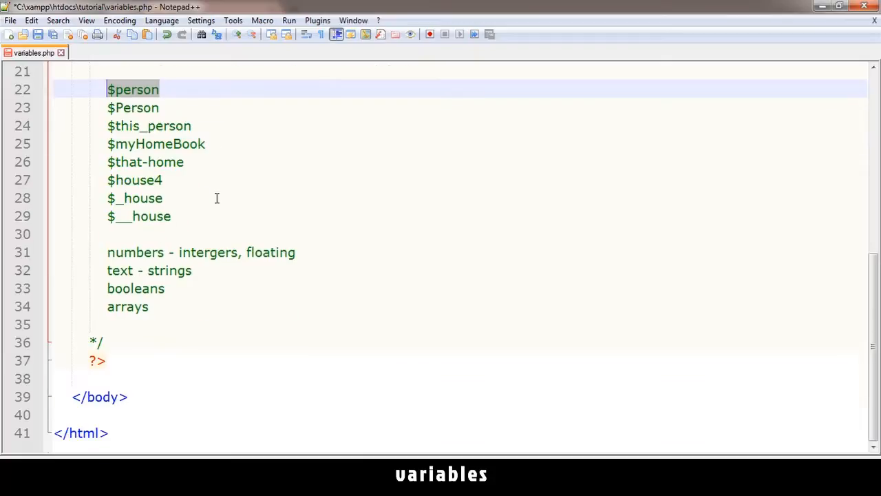
{"action": "scroll", "scroll_direction": "up", "scroll_amount": 3}
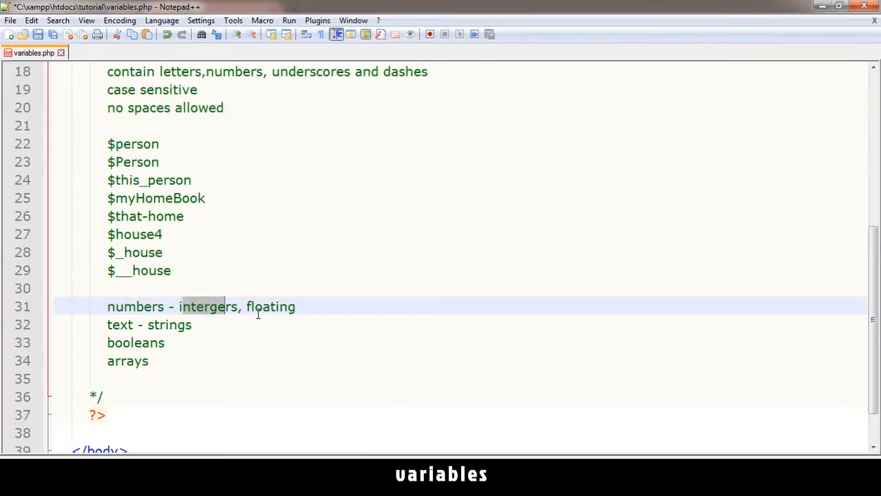
{"action": "double_click", "coordinate": [270, 306]}
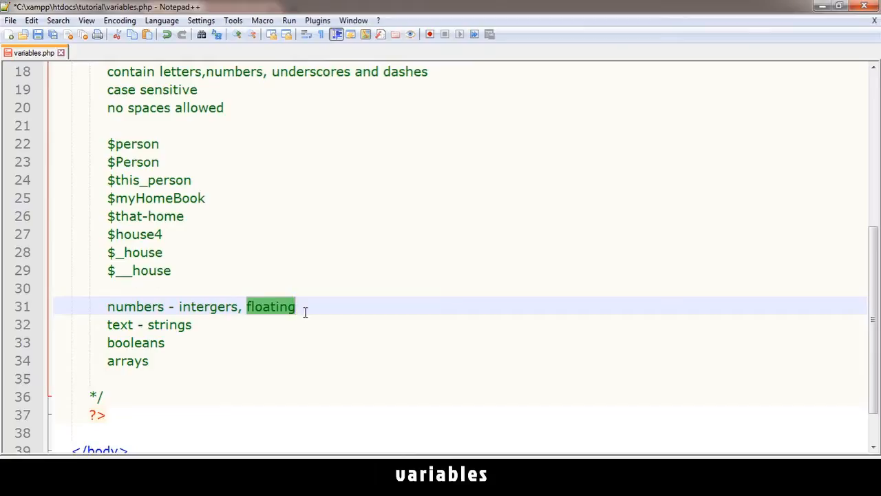
{"action": "mouse_move", "coordinate": [235, 311]}
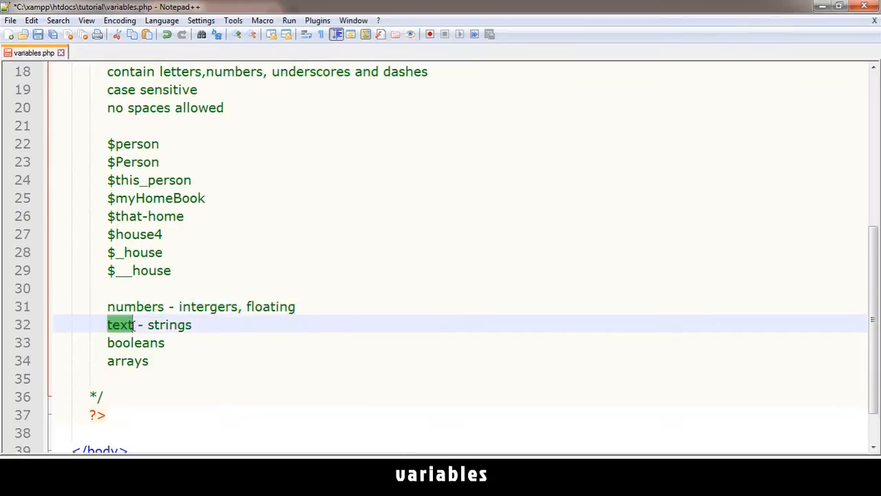
{"action": "double_click", "coordinate": [169, 325]}
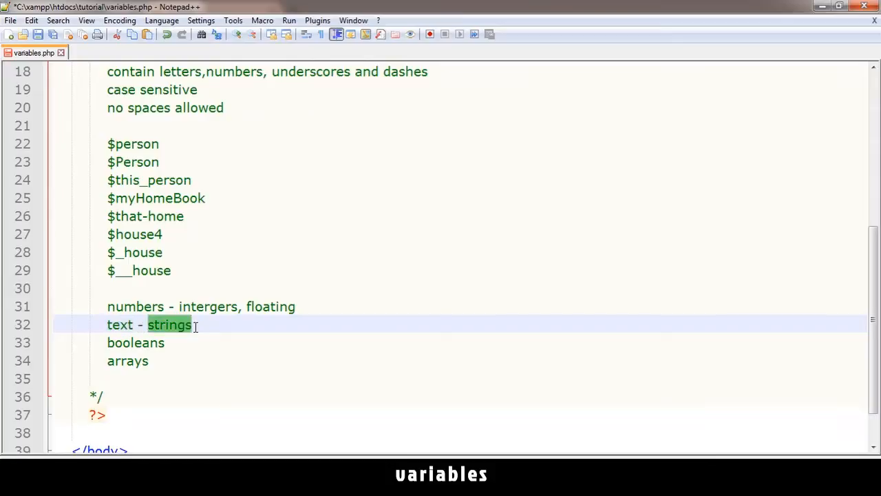
{"action": "double_click", "coordinate": [135, 342]}
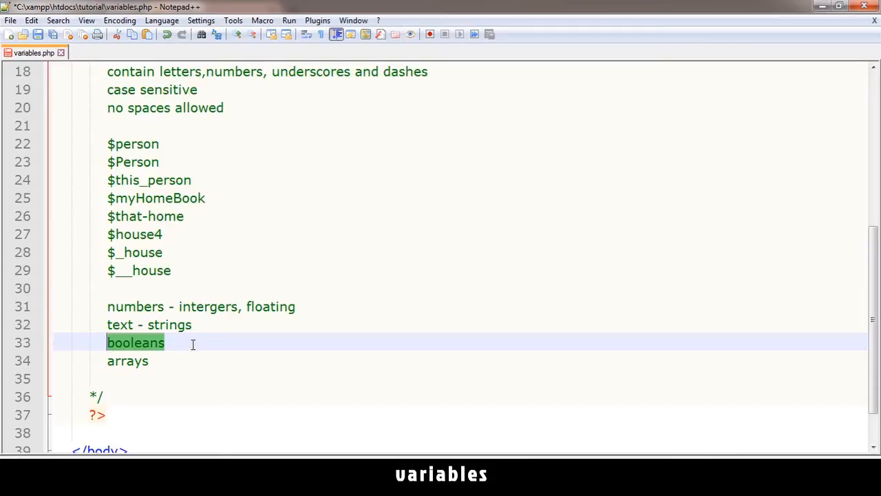
{"action": "mouse_move", "coordinate": [182, 343]}
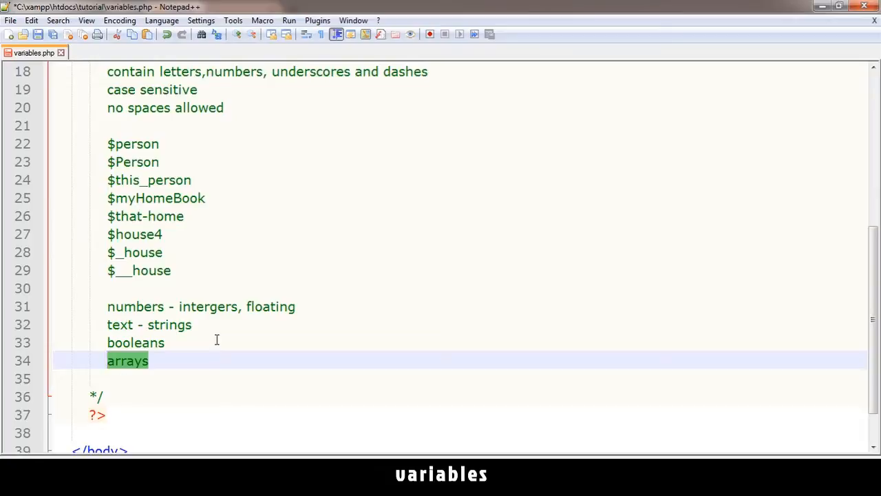
{"action": "left_click", "coordinate": [117, 361]}
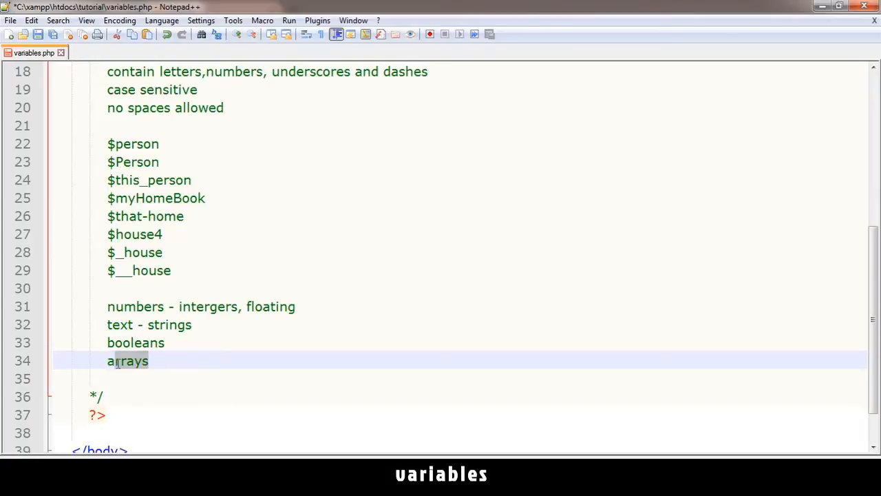
{"action": "left_click_drag", "start_coordinate": [108, 144], "coordinate": [171, 270]}
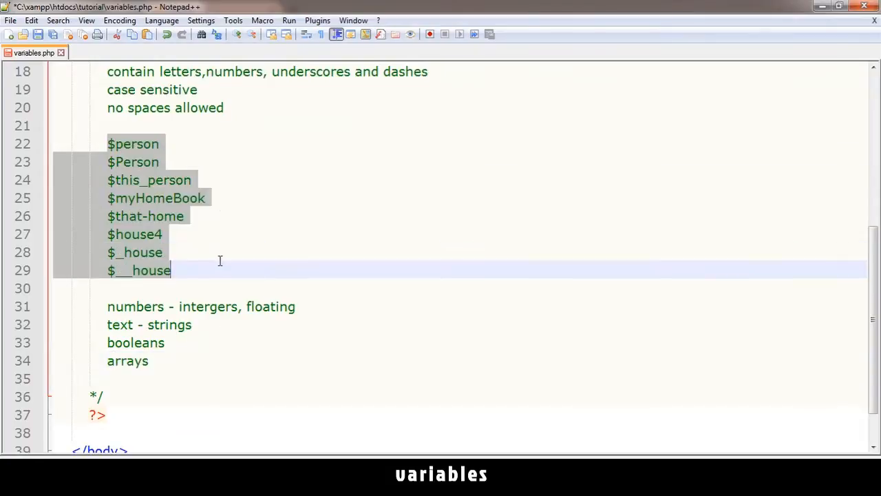
{"action": "left_click", "coordinate": [196, 325]}
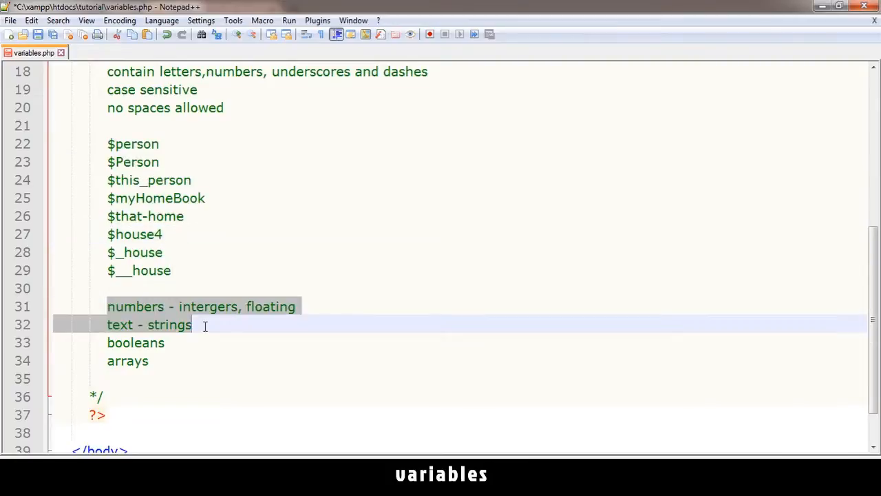
{"action": "double_click", "coordinate": [135, 342]}
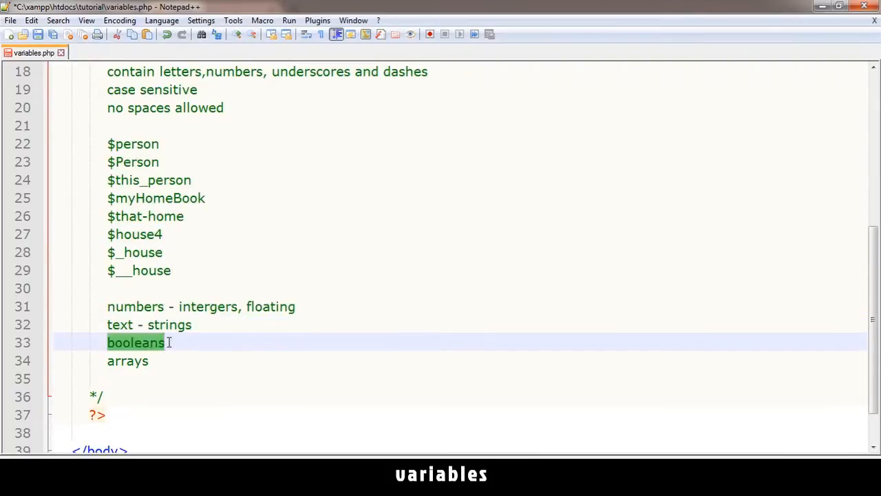
{"action": "scroll", "scroll_direction": "up", "scroll_amount": 3}
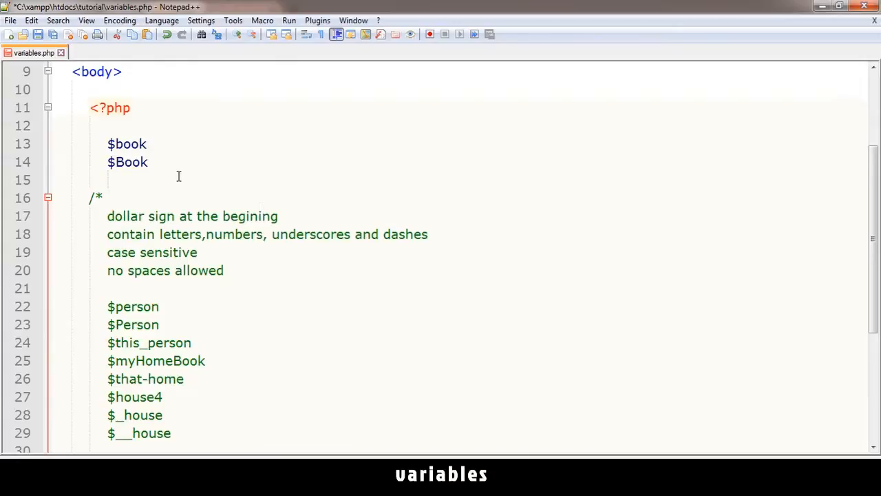
Assign 4 to $book and 5 to $Book.
{"action": "left_click", "coordinate": [151, 144]}
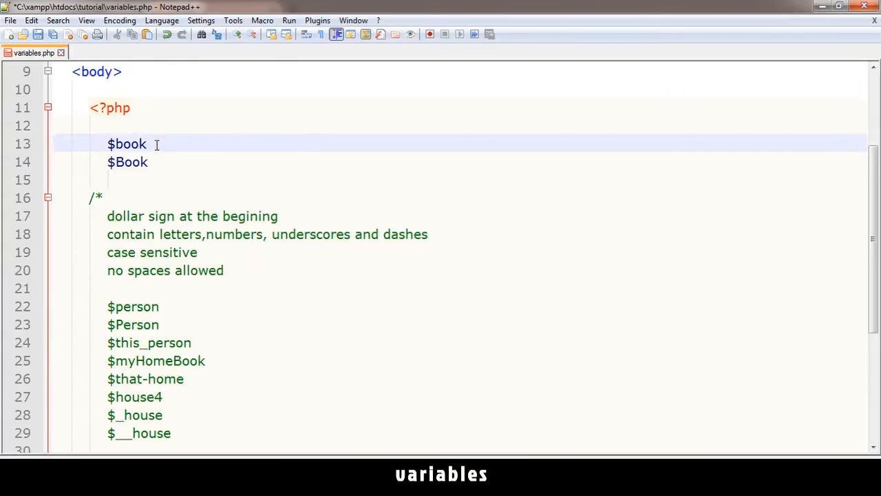
{"action": "type", "text": "= 4;"}
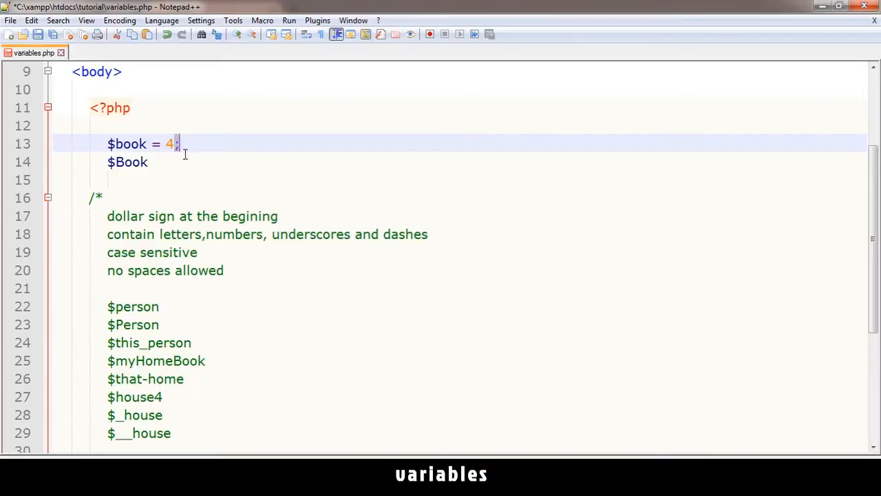
{"action": "type", "text": "="}
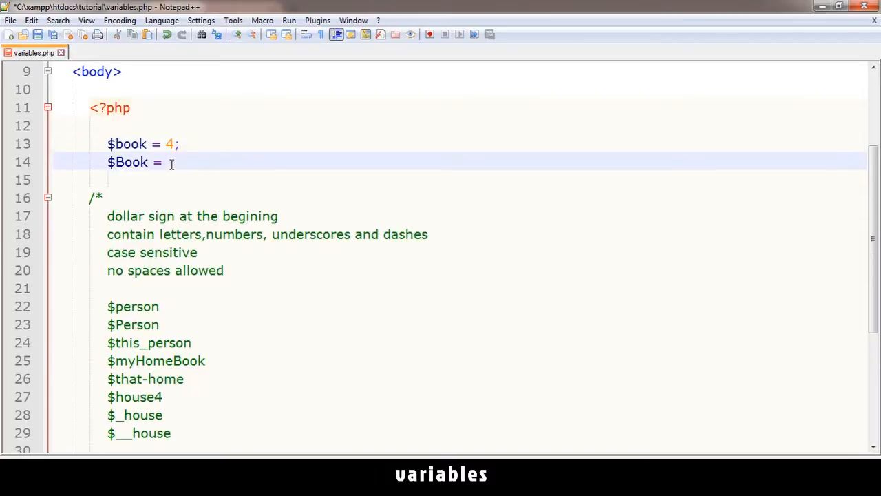
{"action": "type", "text": "5;"}
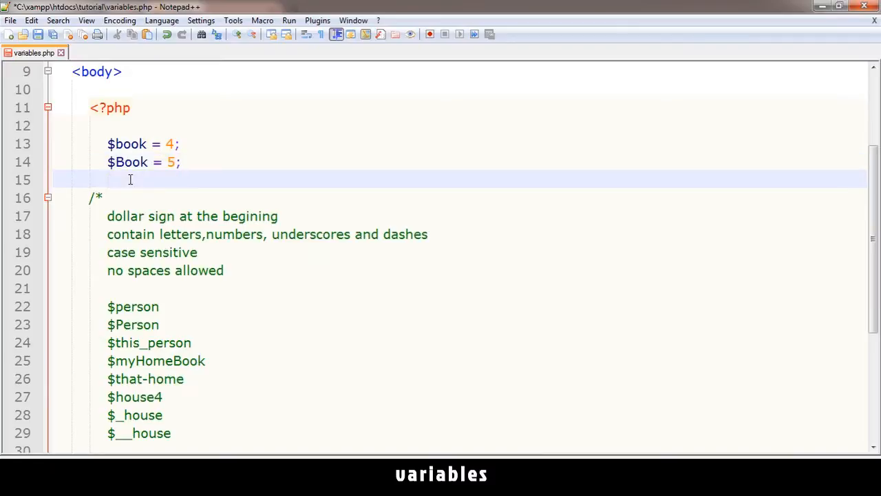
Add an echo $book; statement below the assignments.
{"action": "type", "text": "echo"}
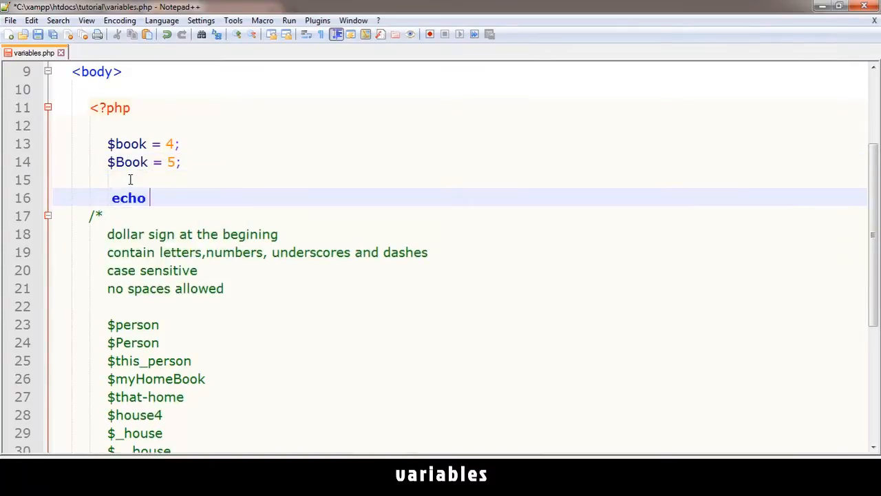
{"action": "type", "text": "$b"}
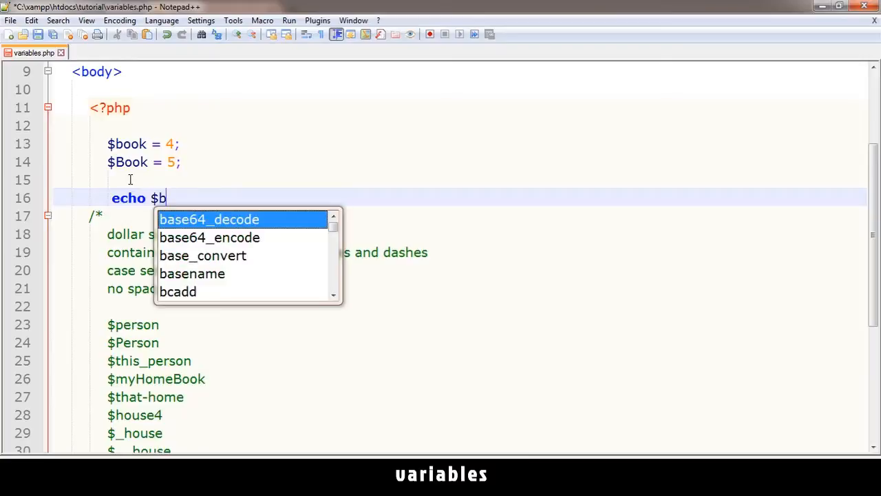
{"action": "type", "text": "ook;"}
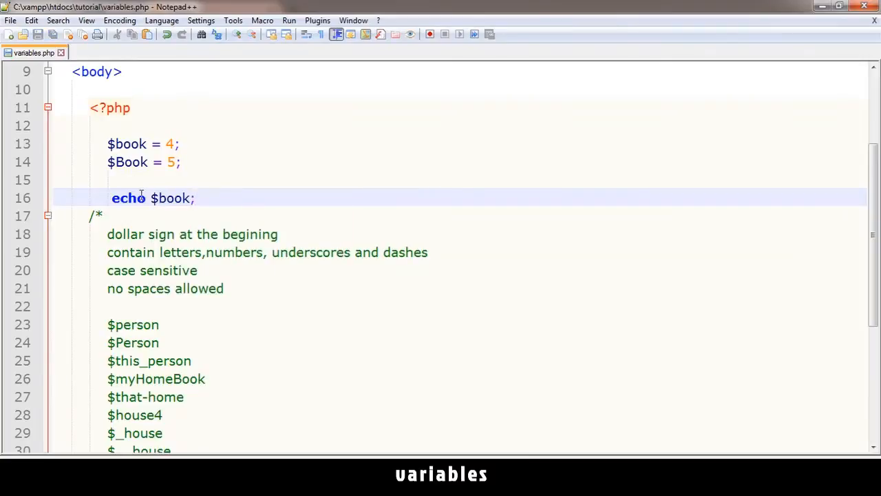
{"action": "double_click", "coordinate": [127, 198]}
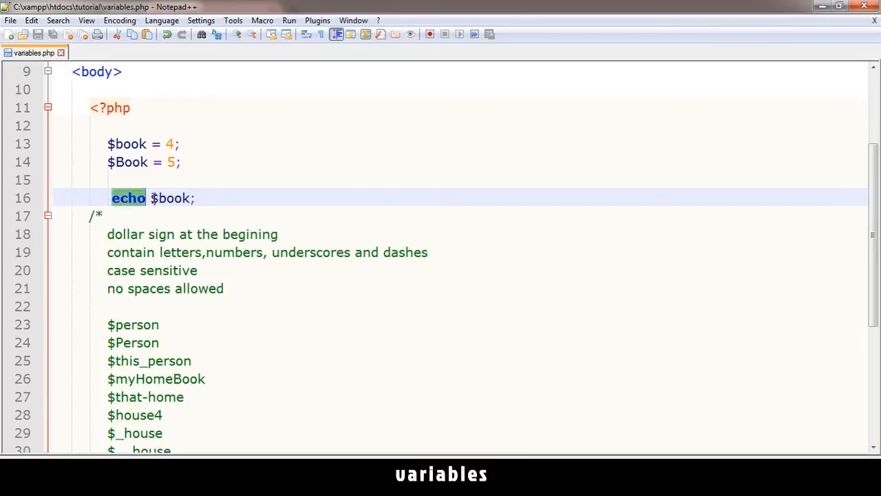
{"action": "double_click", "coordinate": [171, 198]}
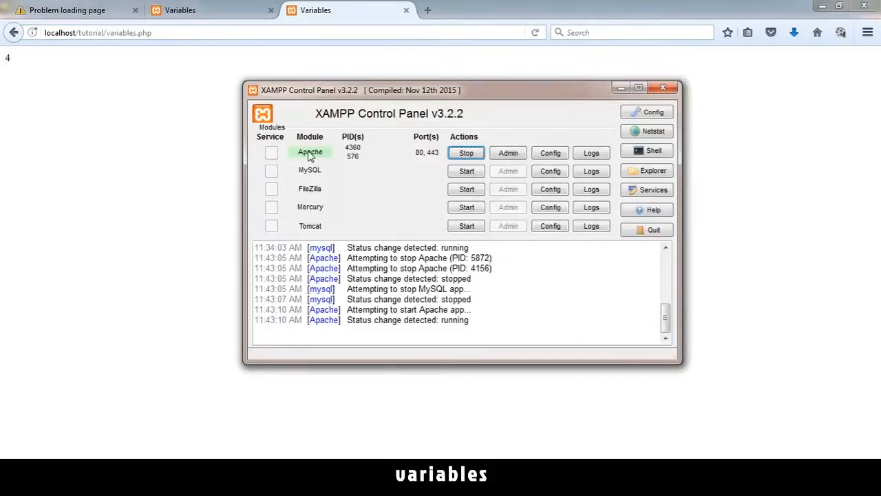
{"action": "mouse_move", "coordinate": [468, 147]}
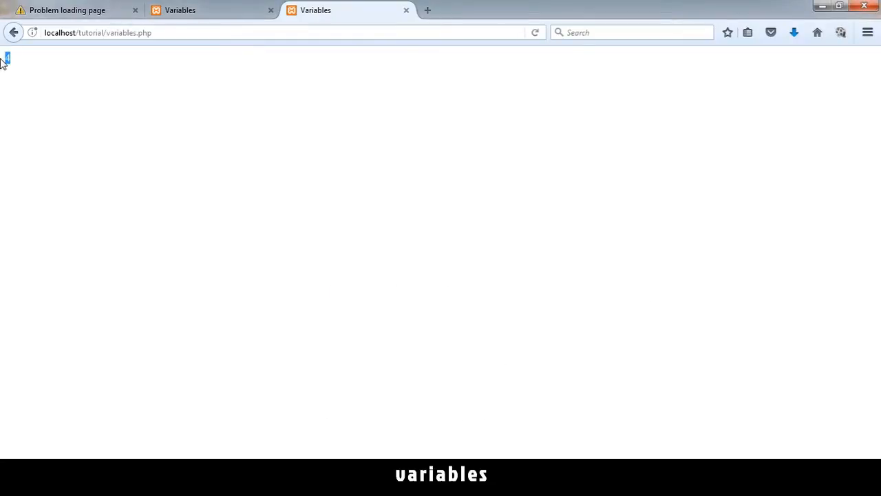
{"action": "mouse_move", "coordinate": [337, 429]}
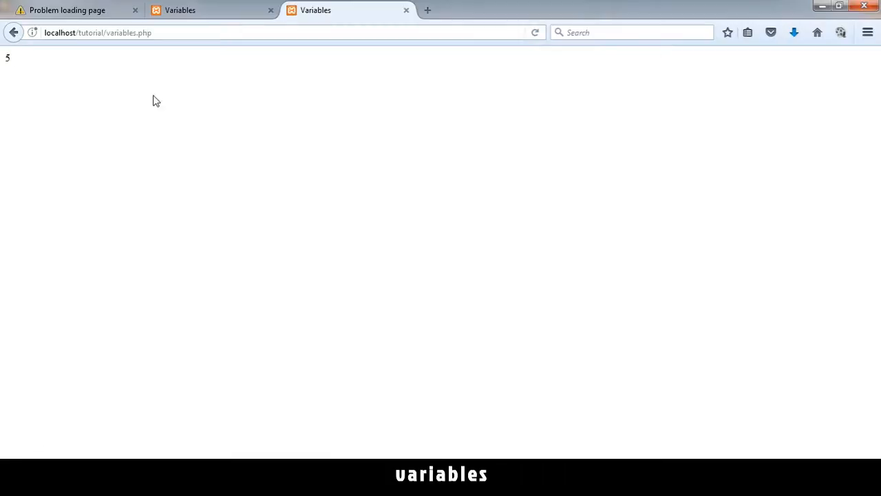
Highlight the echoed 5 on localhost/tutorial/variables.php in Firefox.
{"action": "double_click", "coordinate": [8, 57]}
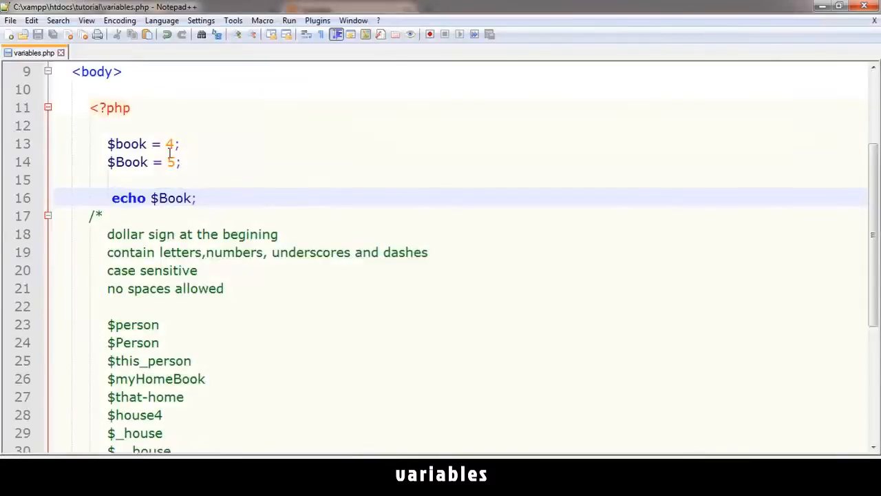
Set $book to "word" and echo it, then reassign $book to "boom" and echo it again.
{"action": "left_click", "coordinate": [179, 144]}
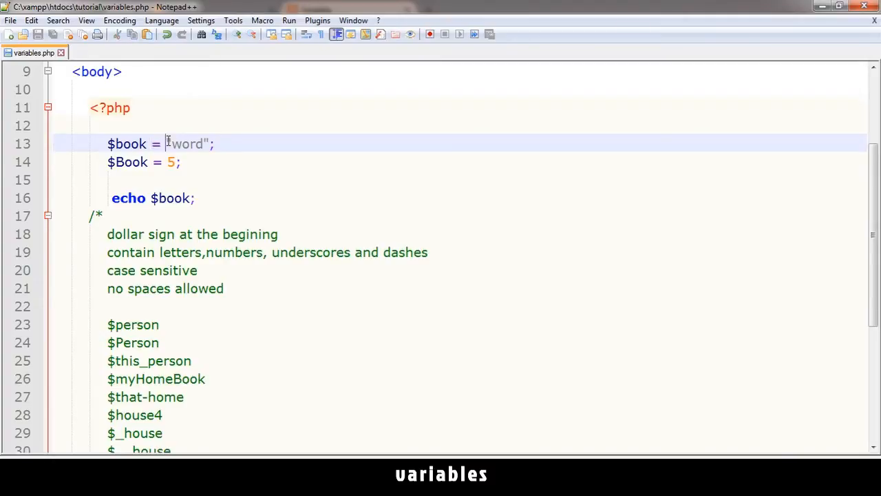
{"action": "double_click", "coordinate": [126, 143]}
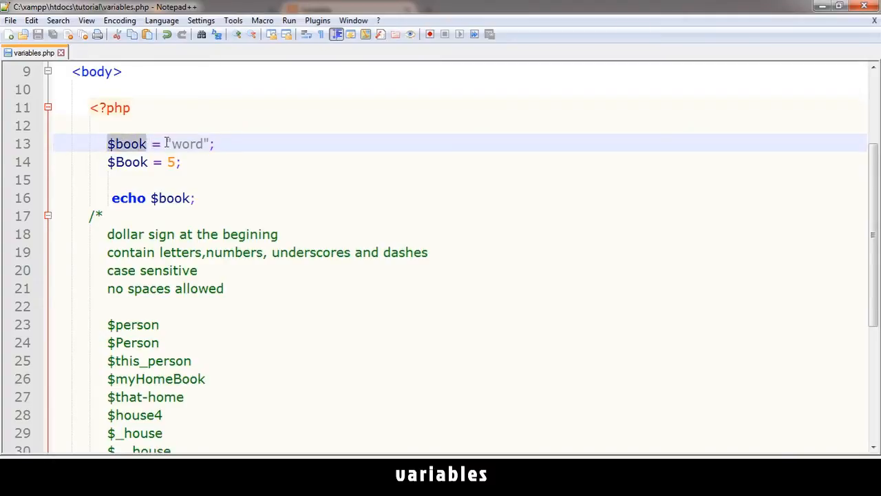
{"action": "double_click", "coordinate": [130, 144]}
{"action": "type", "text": "$book = \"word\";"}
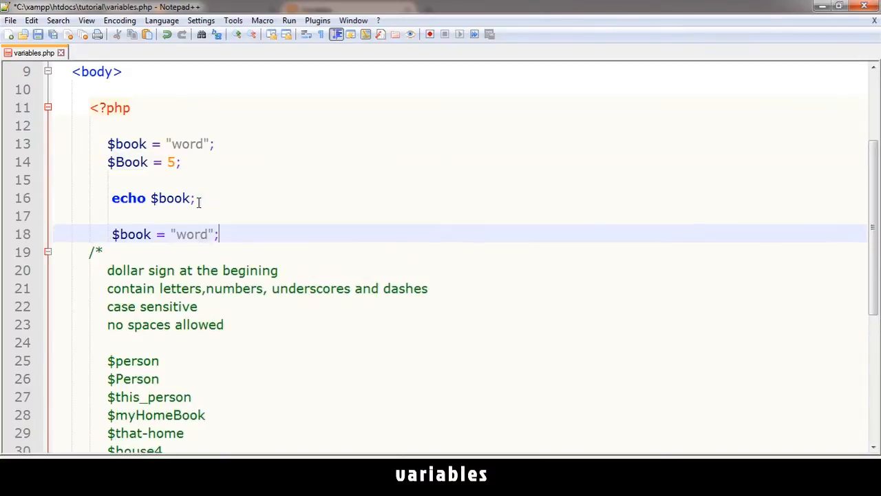
{"action": "double_click", "coordinate": [190, 234]}
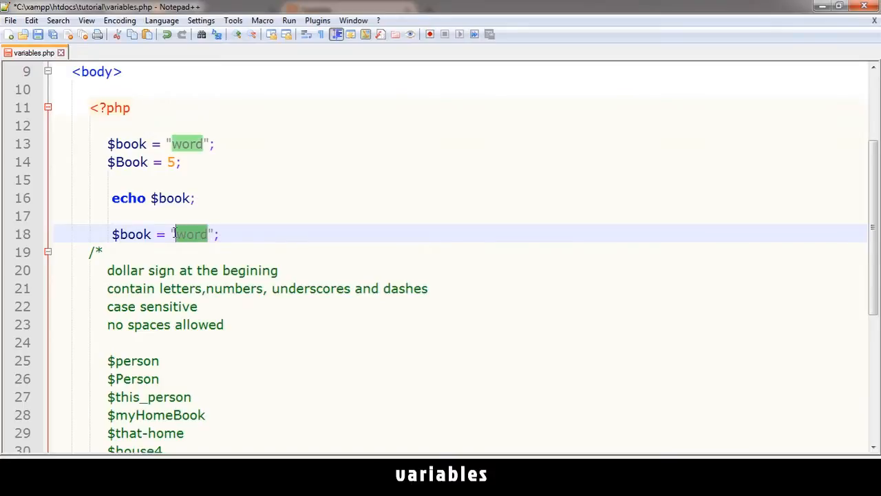
{"action": "type", "text": "boom"}
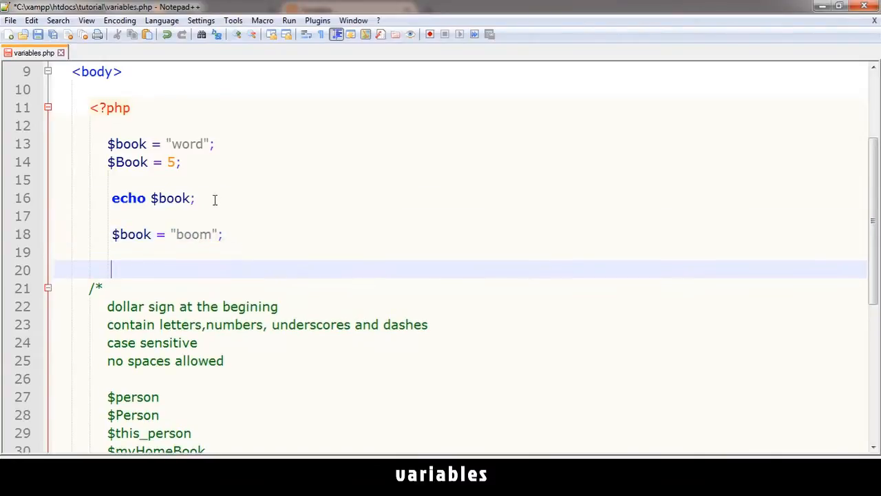
{"action": "type", "text": "echo $book;"}
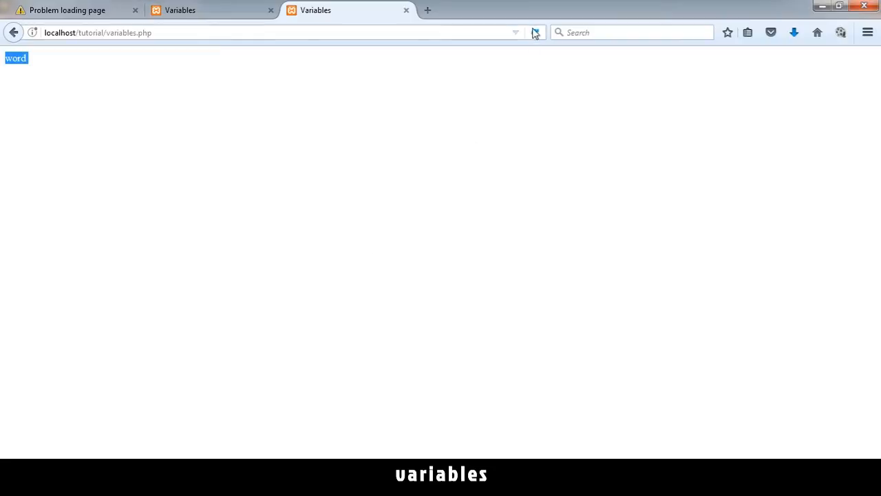
Reload the variables.php page in Firefox to show the output word.
{"action": "left_click", "coordinate": [535, 33]}
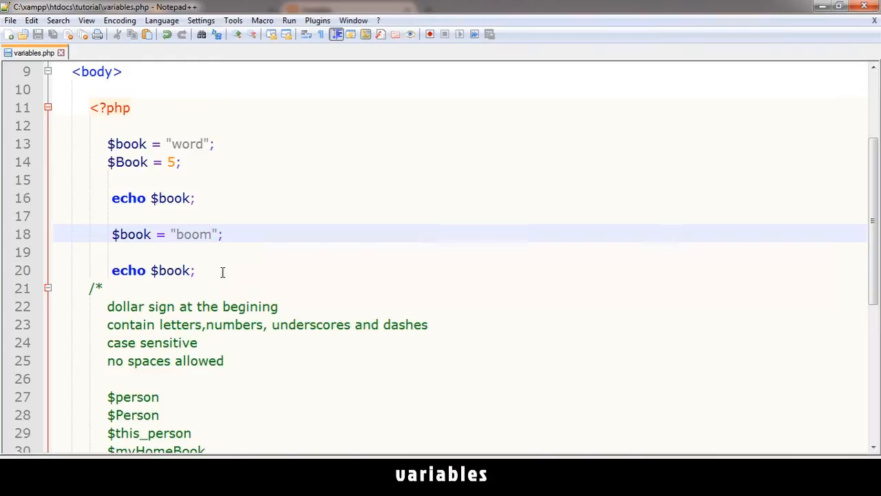
Append <br/> after "word" in $book's value so the echoed outputs separate.
{"action": "left_click", "coordinate": [204, 143]}
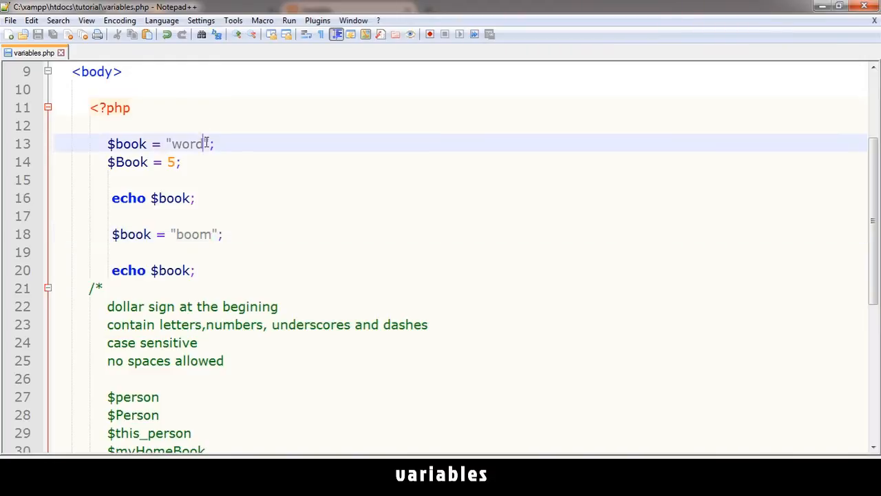
{"action": "type", "text": "<br/>"}
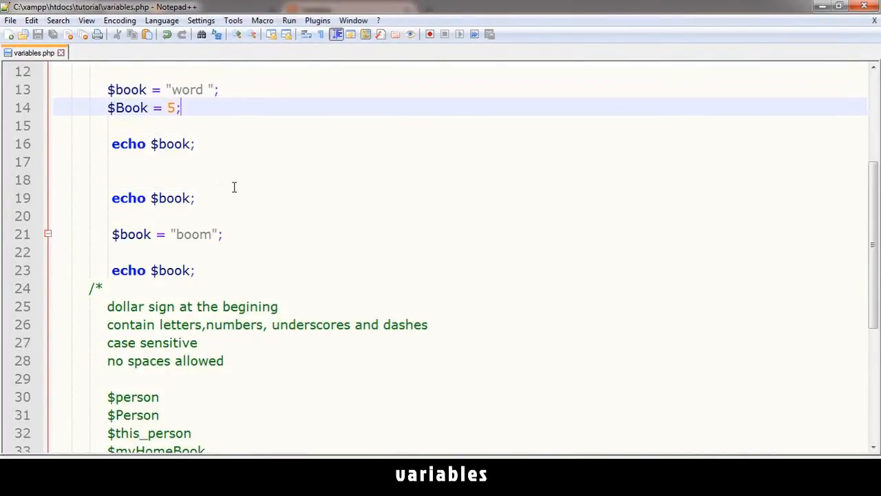
{"action": "scroll", "scroll_direction": "down", "scroll_amount": 3}
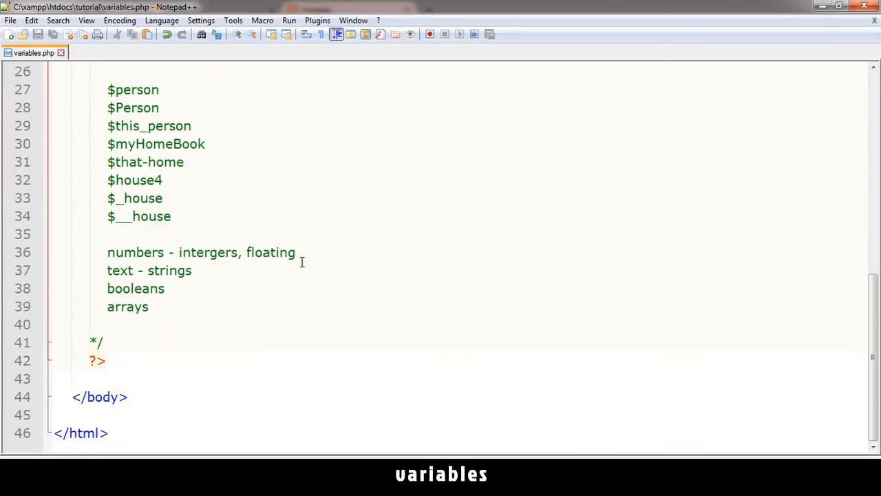
{"action": "scroll", "scroll_direction": "up", "scroll_amount": 3}
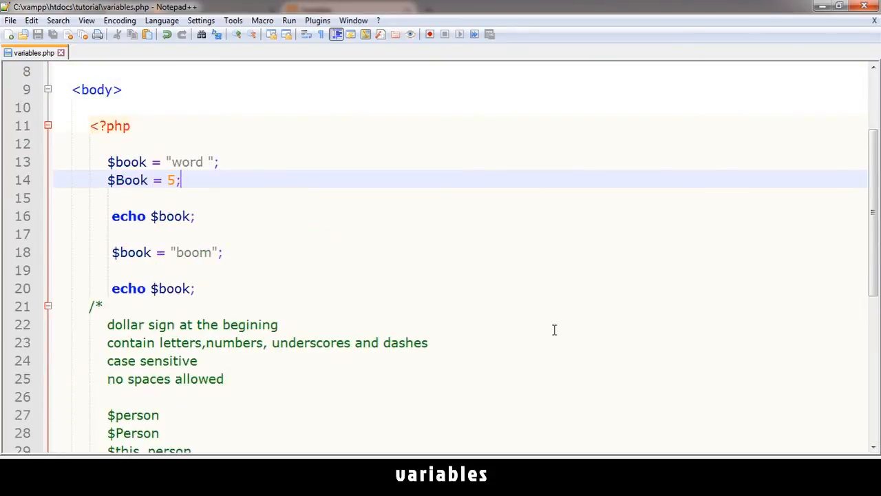